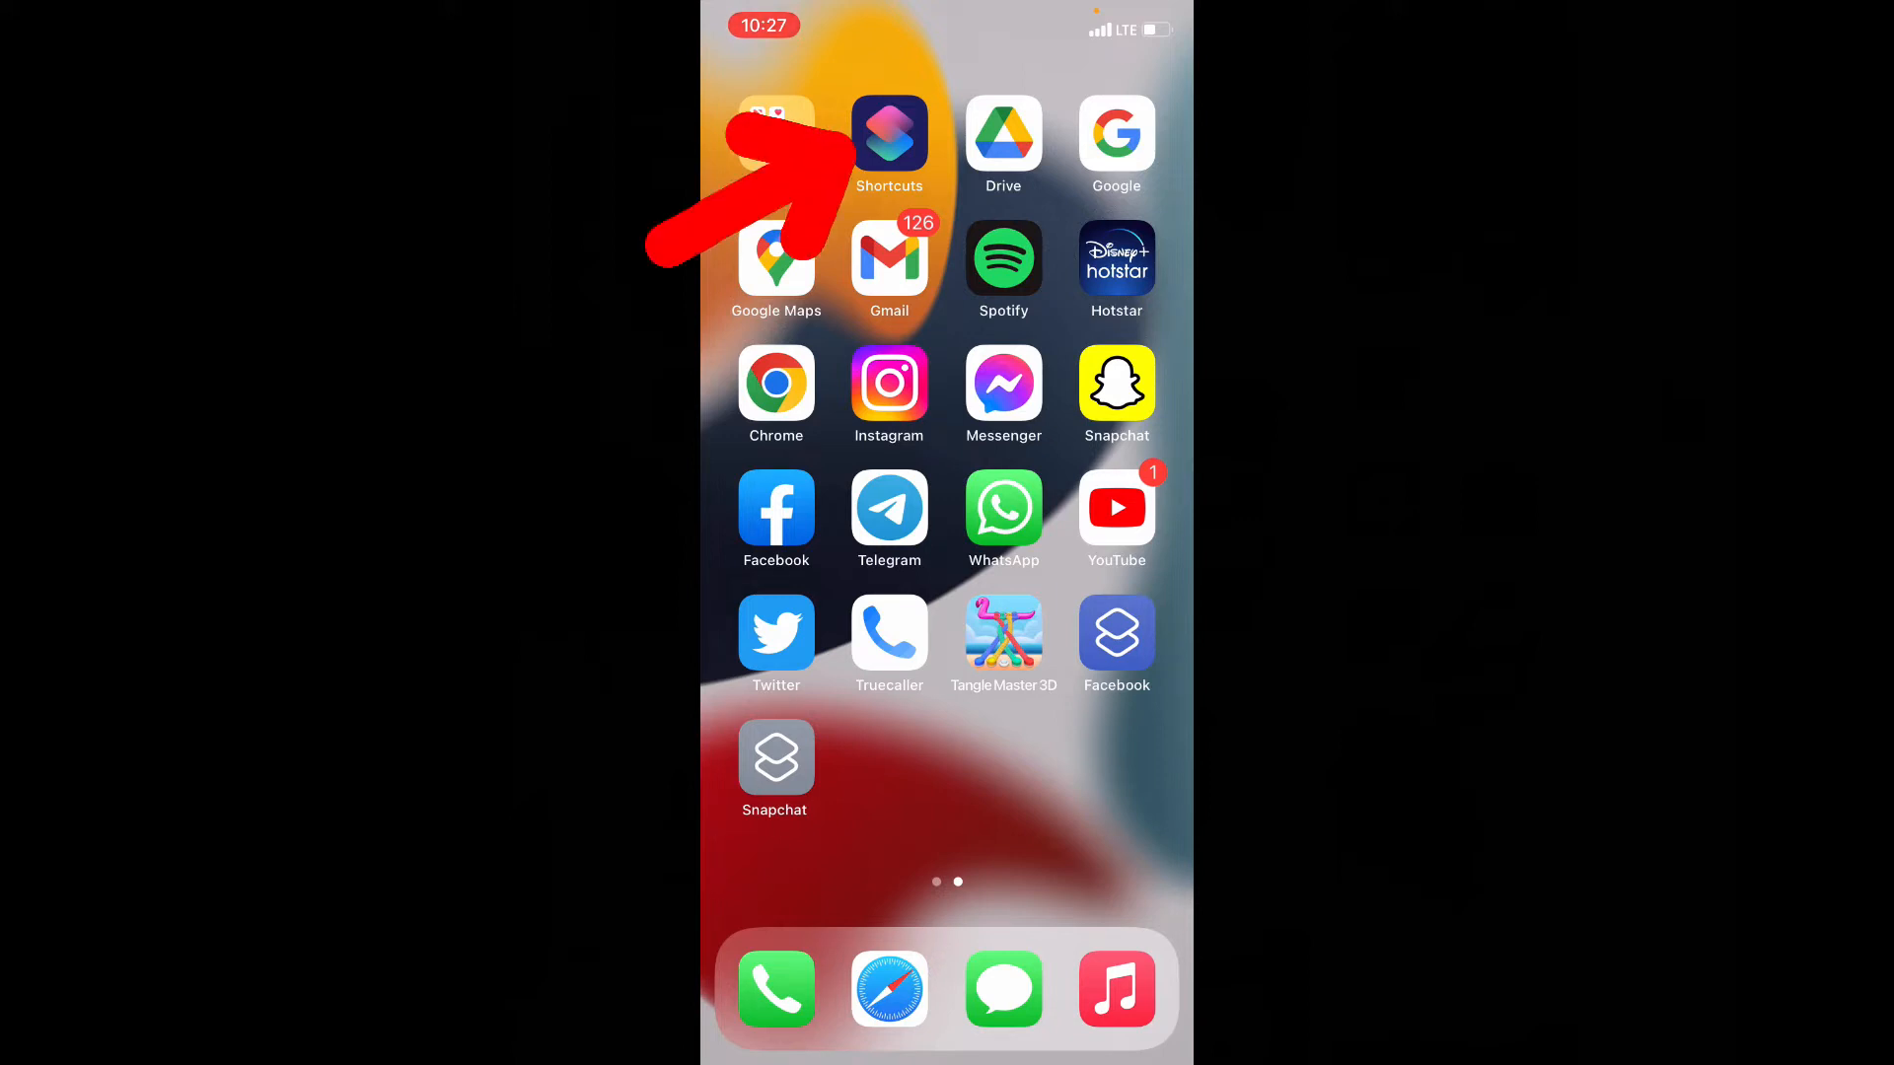
Step: Launch Shortcuts and start a new personal automation from the Automation tab
left_click(888, 135)
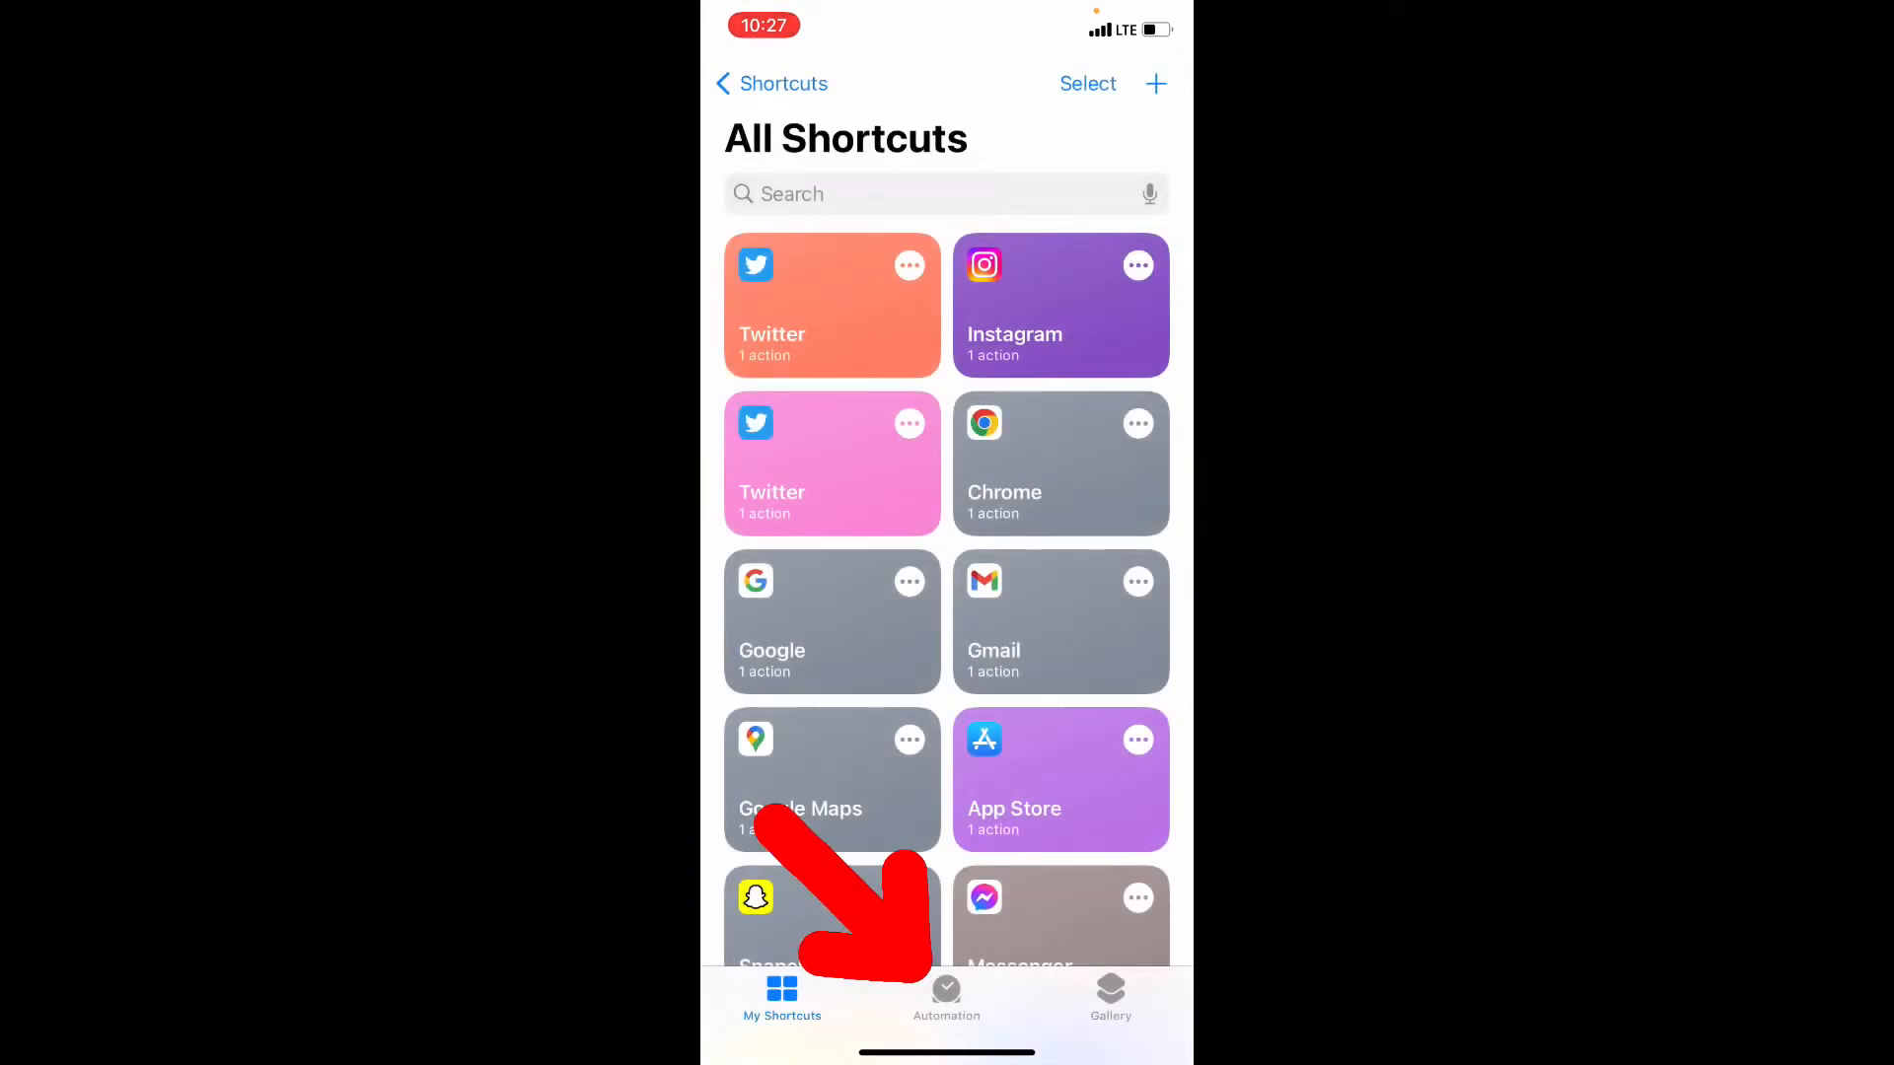
left_click(946, 996)
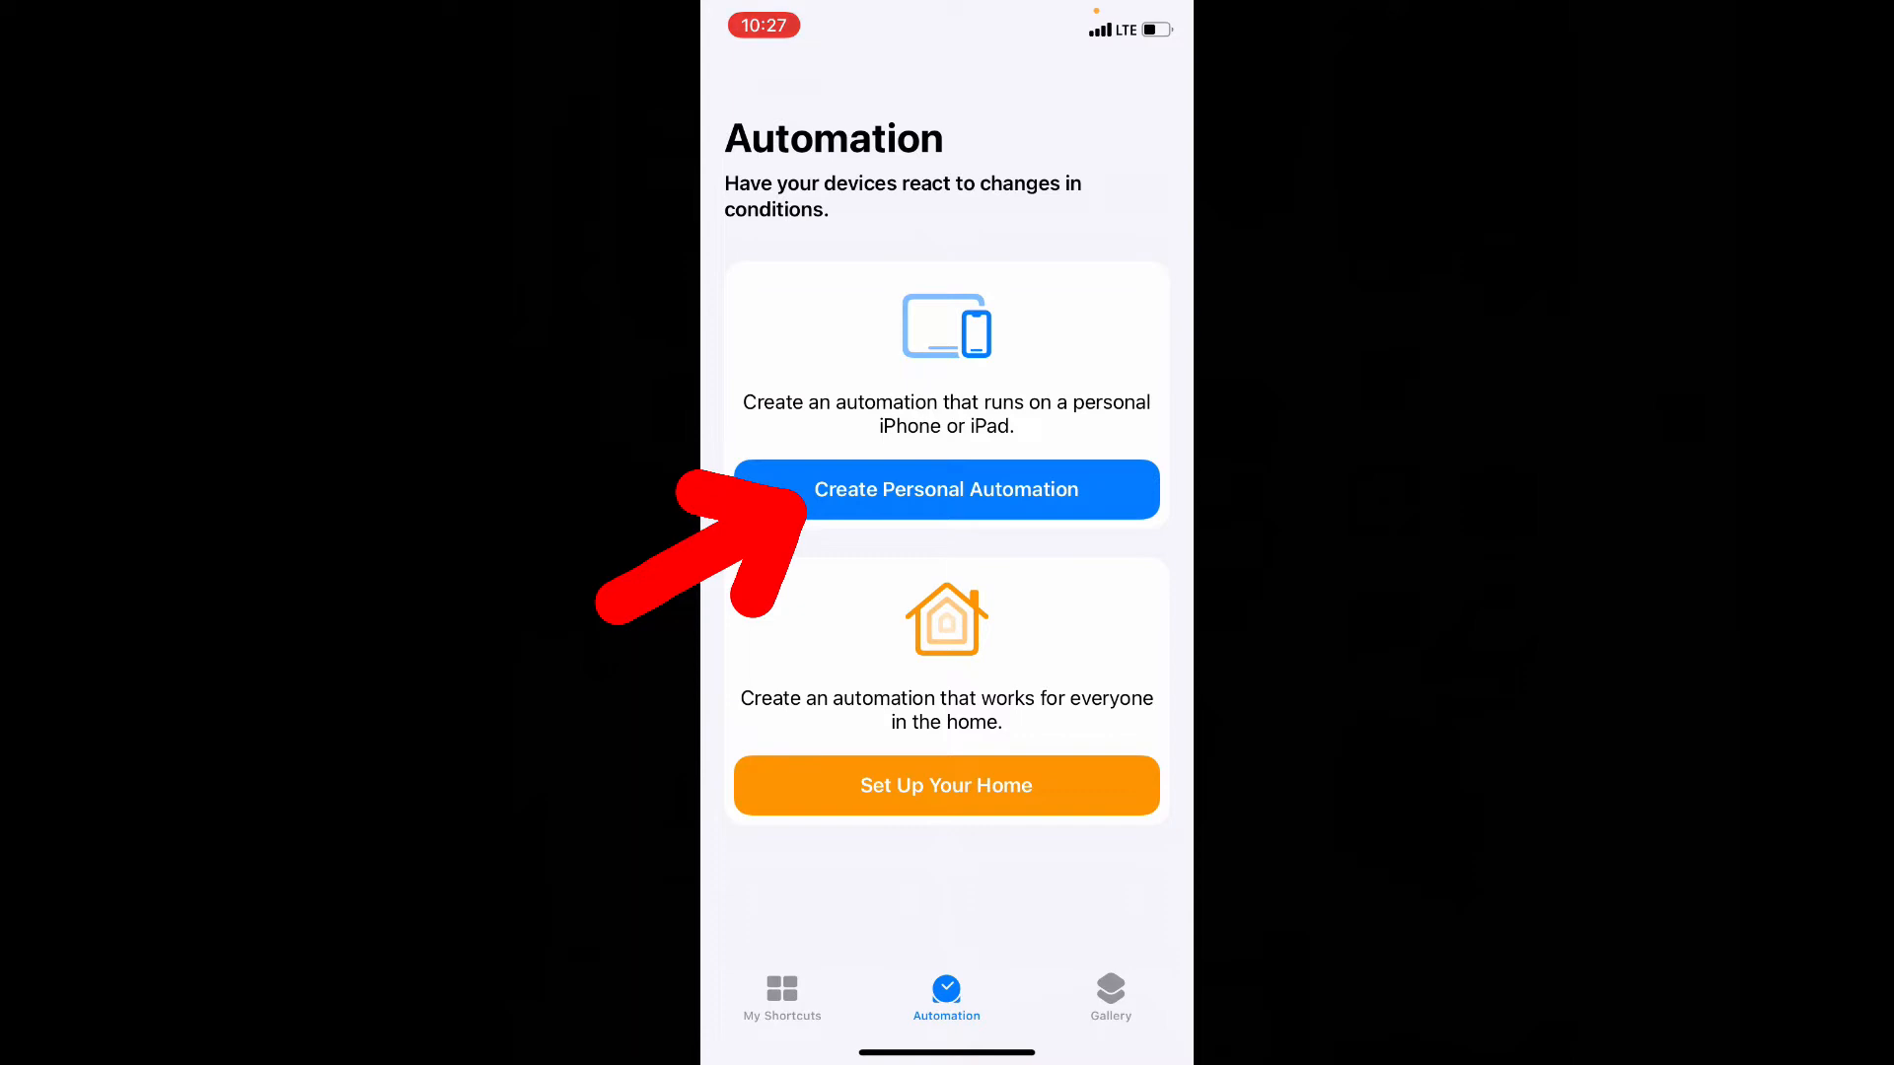
left_click(946, 490)
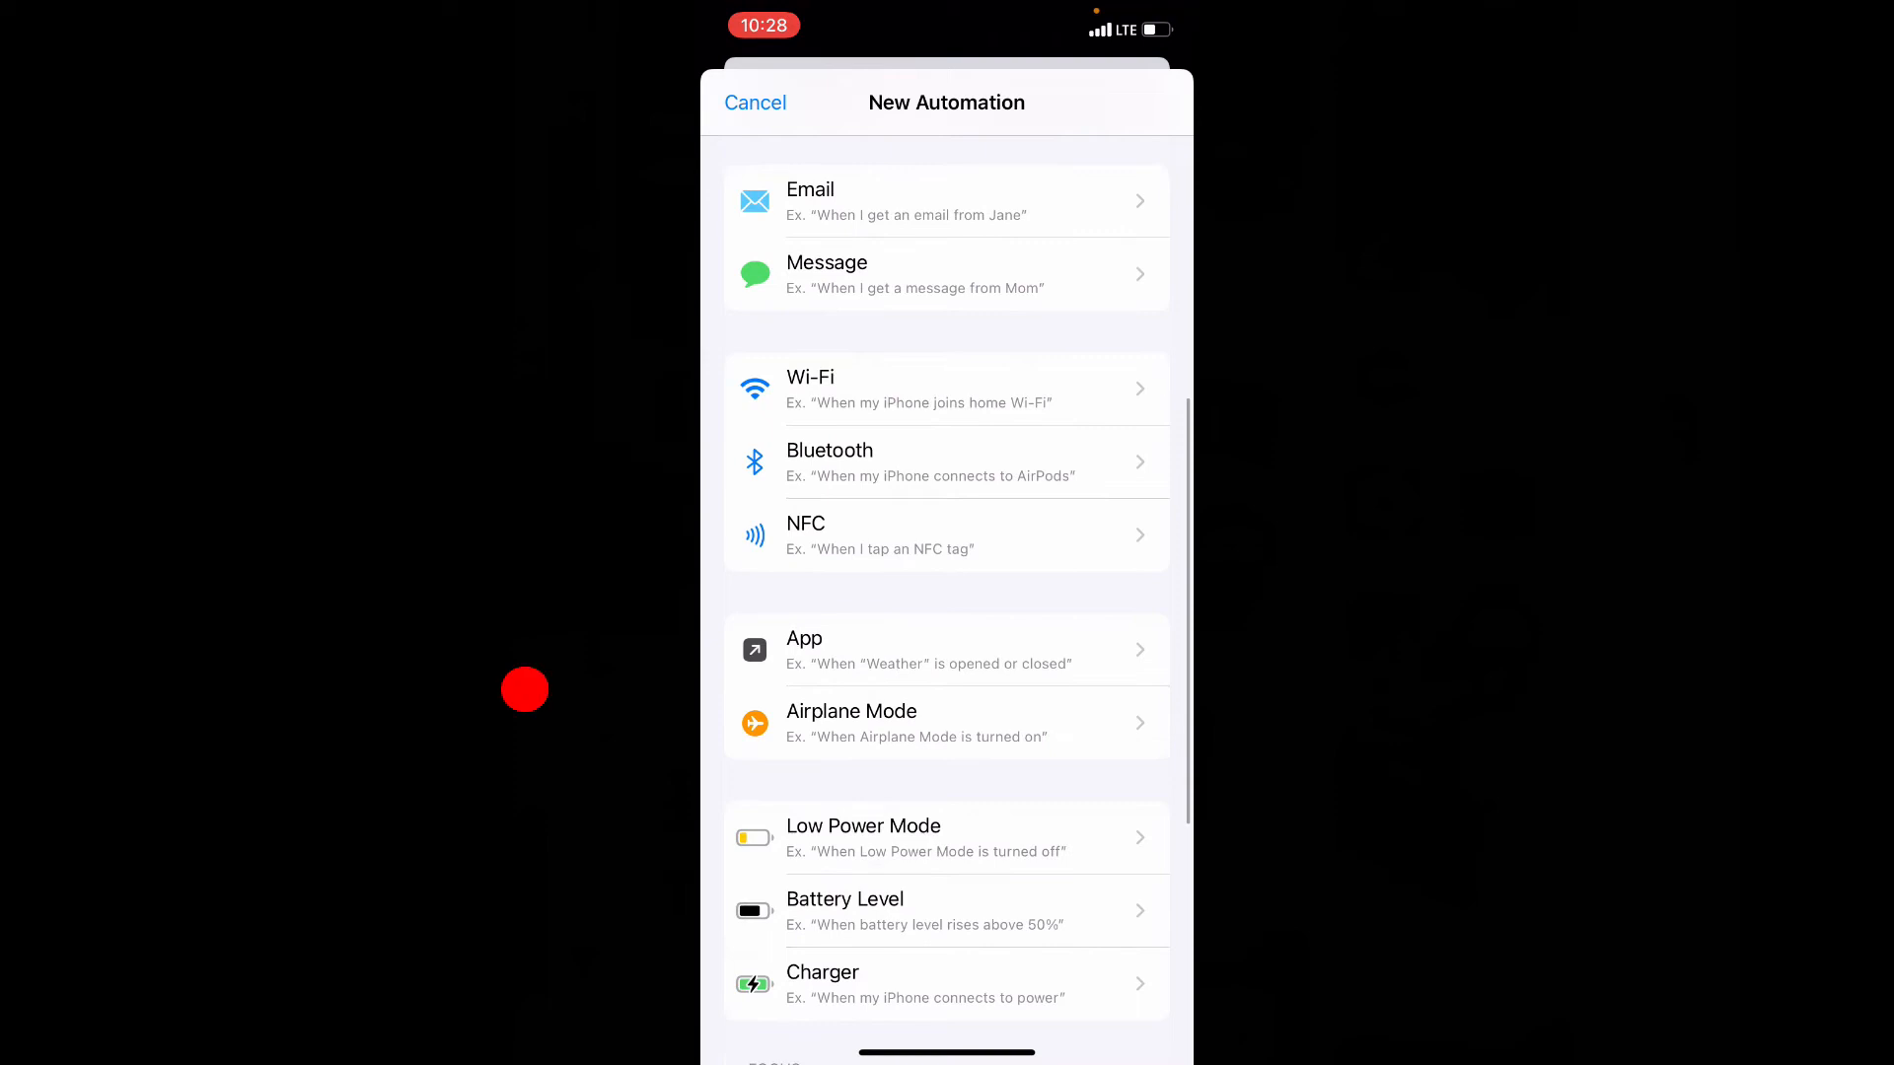
Step: Set an App trigger for Facebook and Snapchat with Is Opened checked
left_click(947, 650)
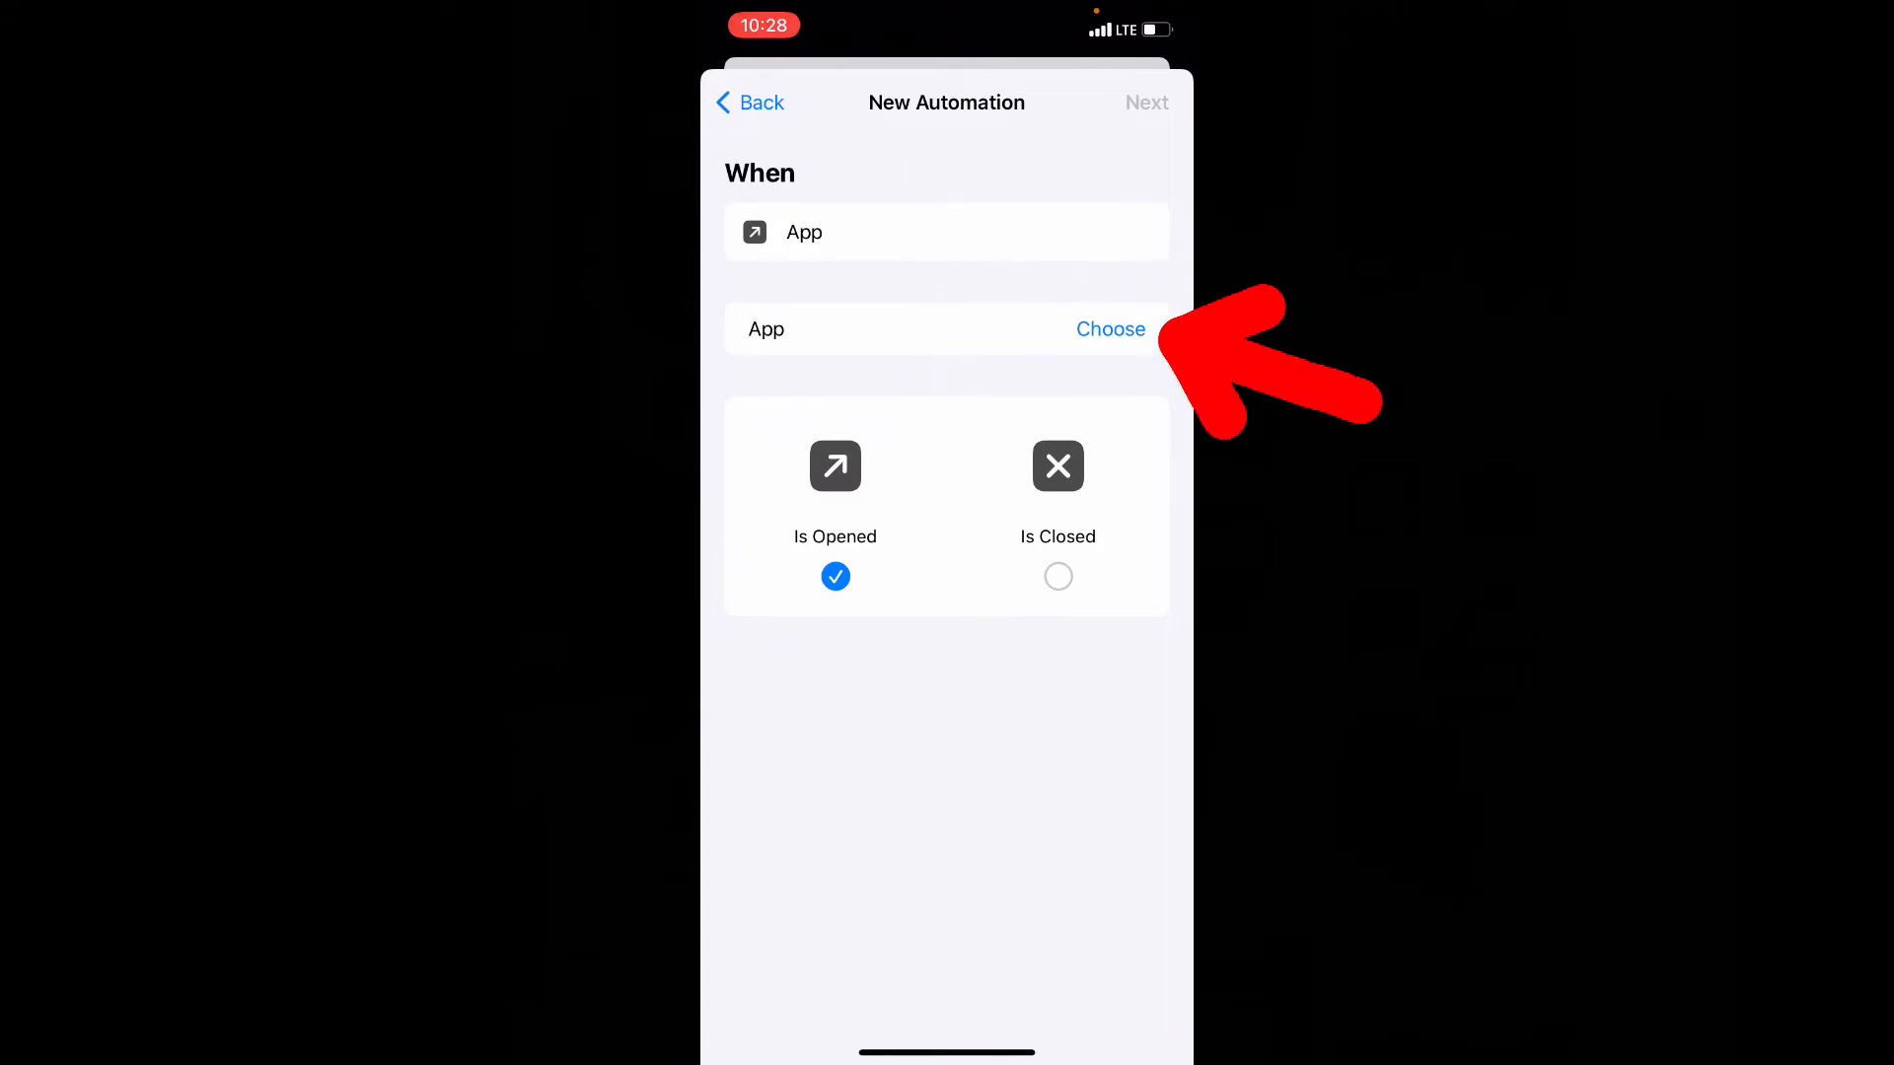
left_click(1108, 329)
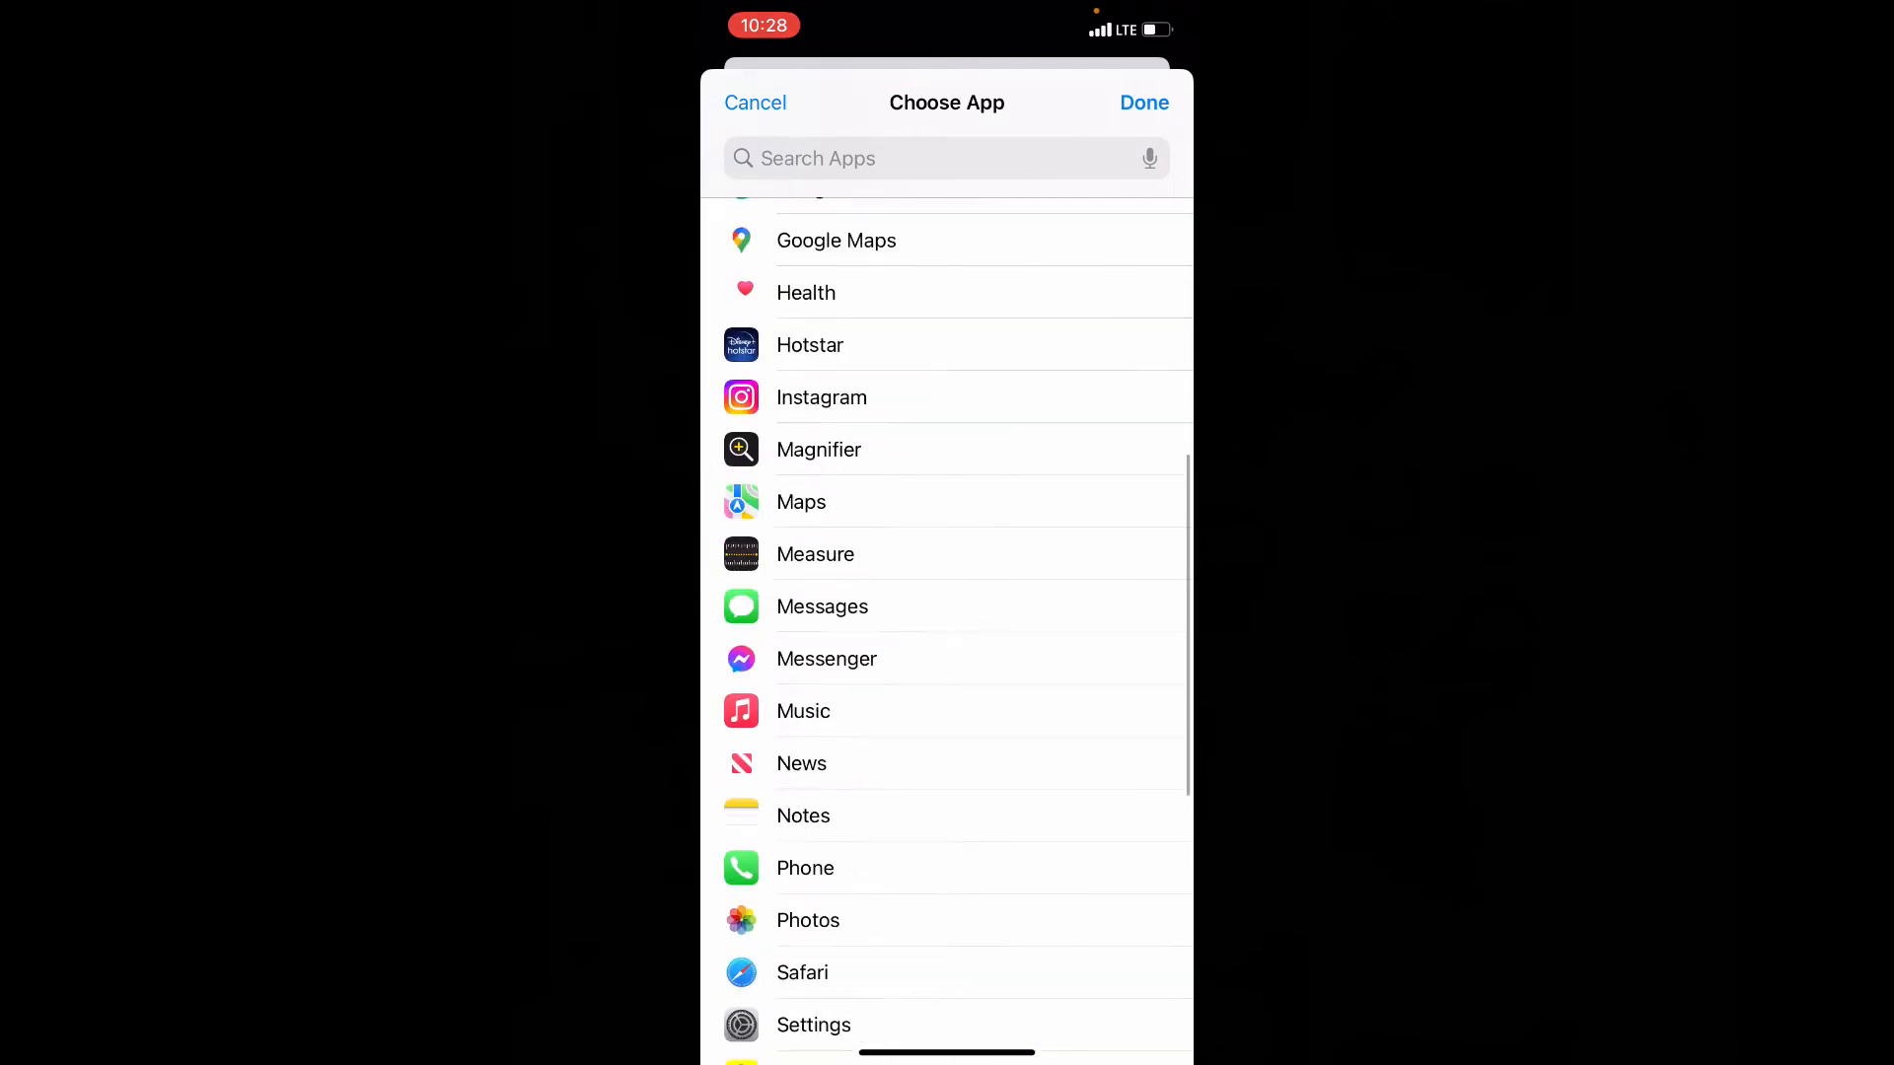
scroll("down", 3)
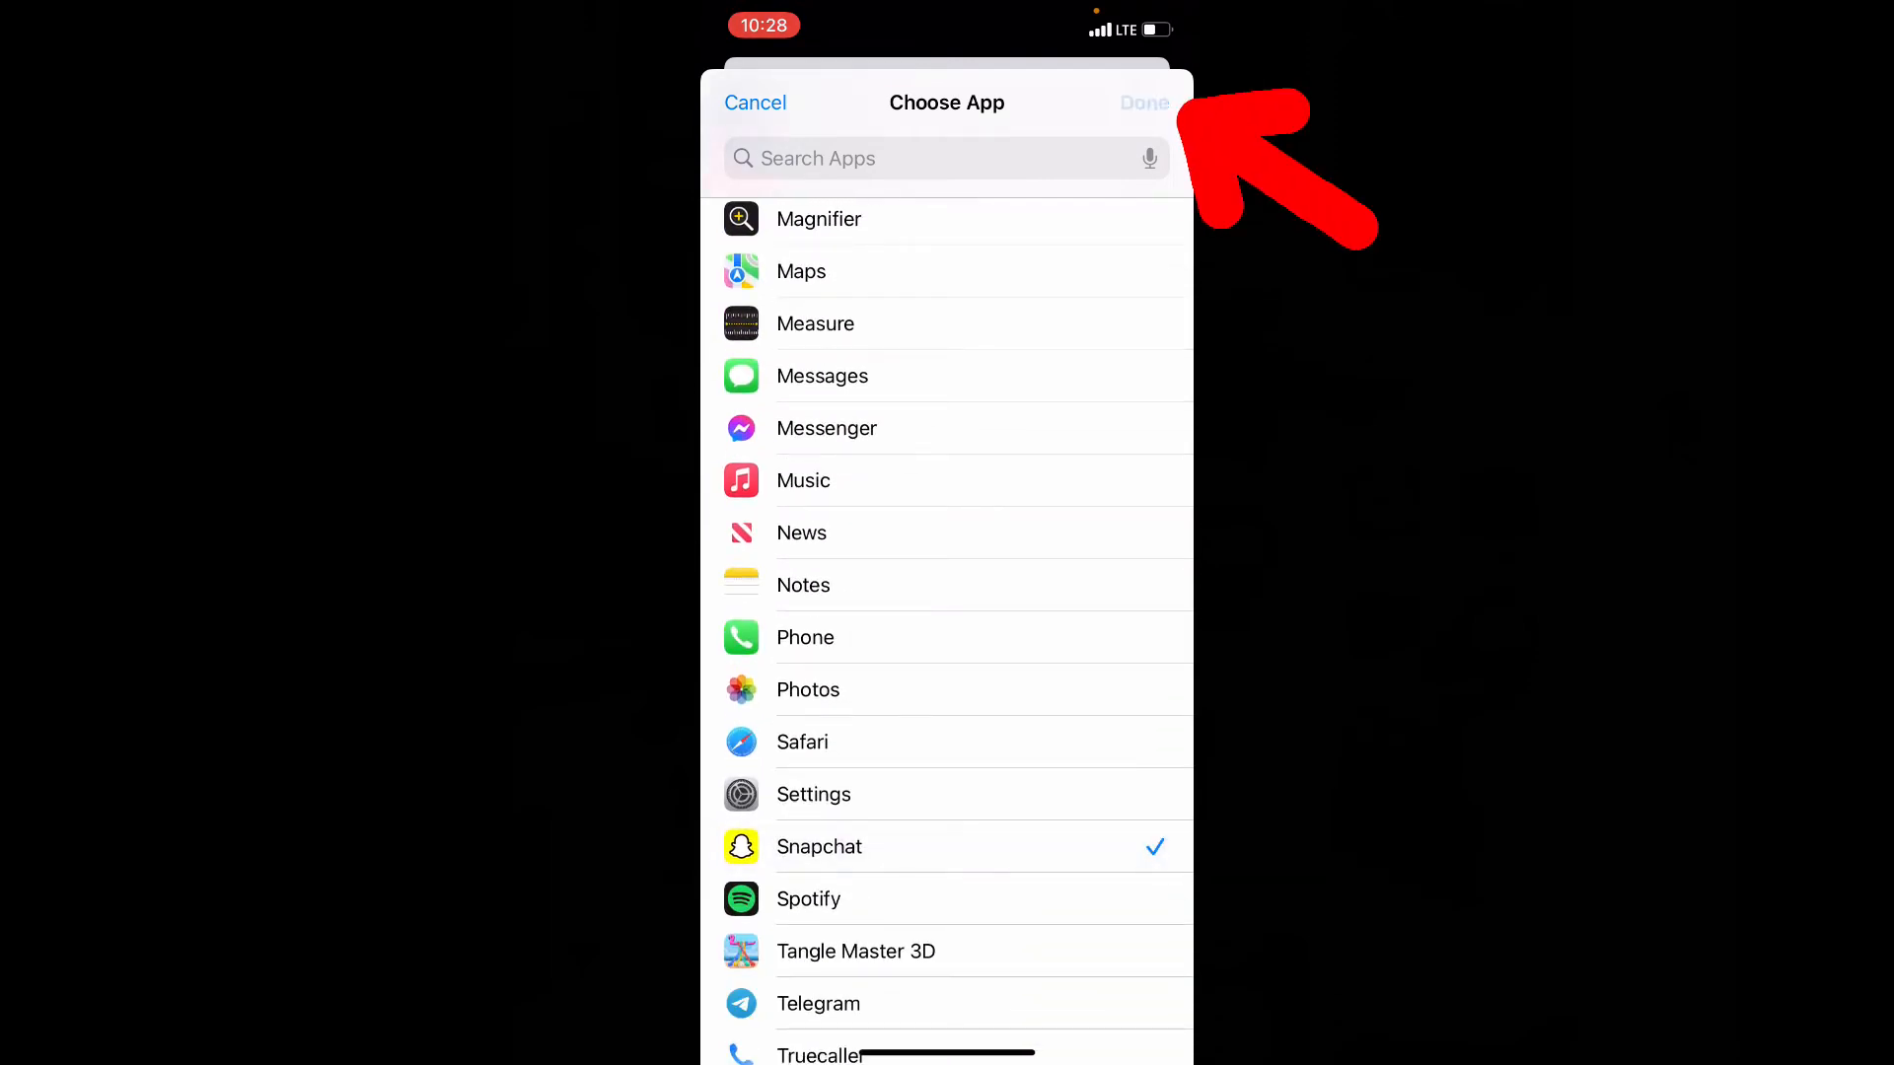
left_click(1142, 102)
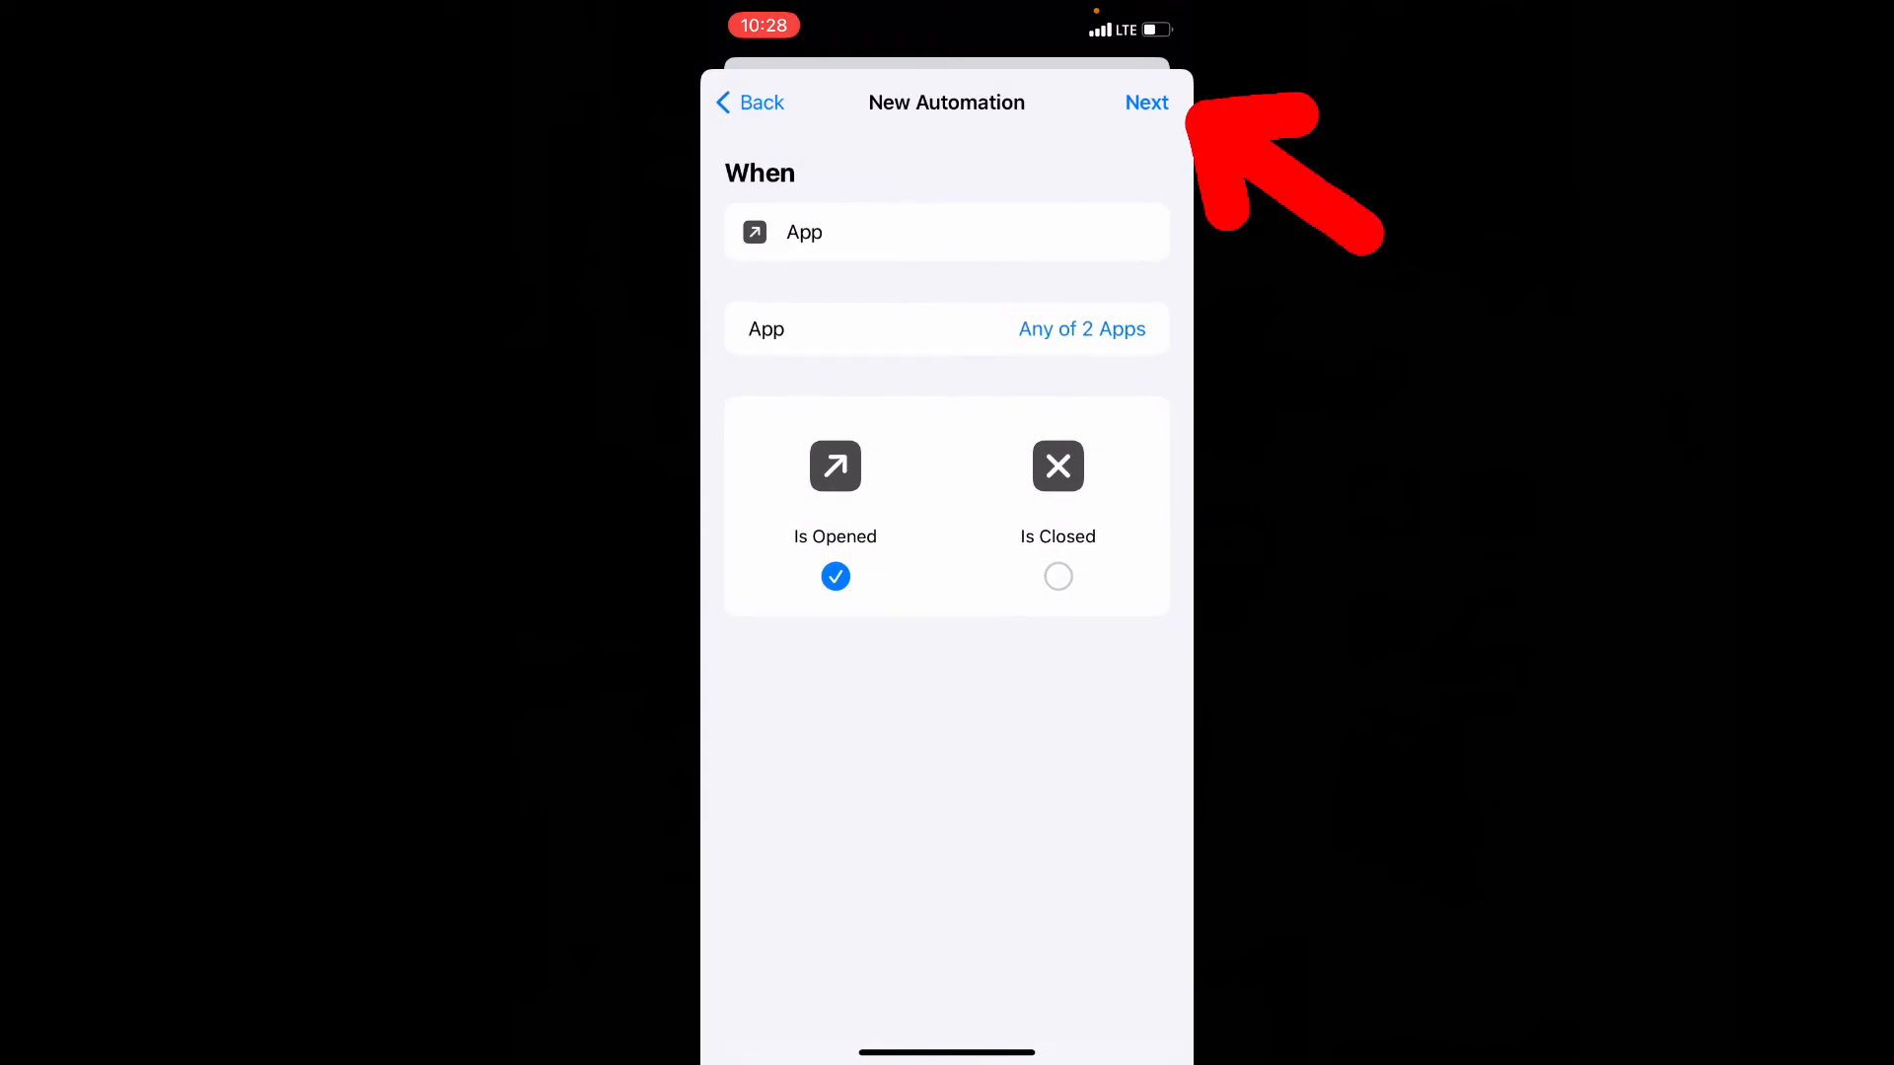
left_click(1145, 102)
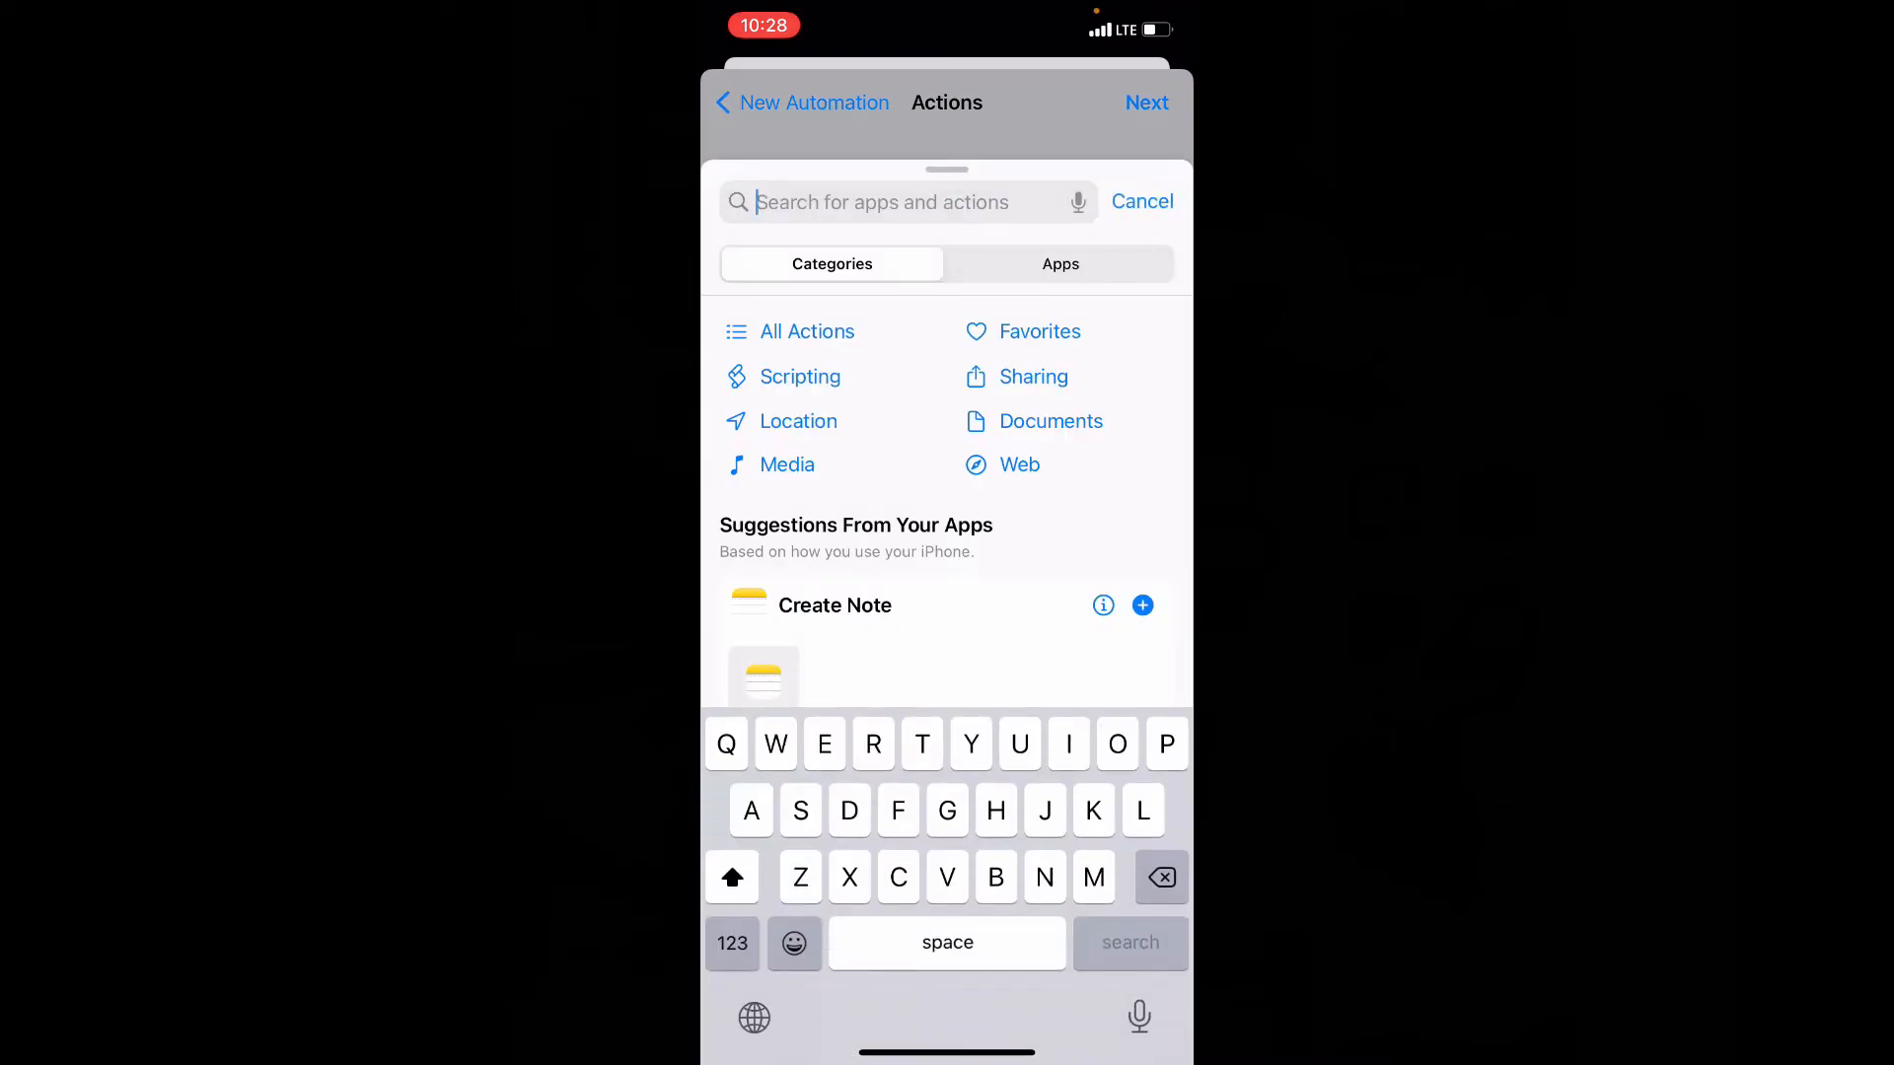
Step: Search 'Focus' and add the Set Focus action for Do Not Disturb
type("Focu")
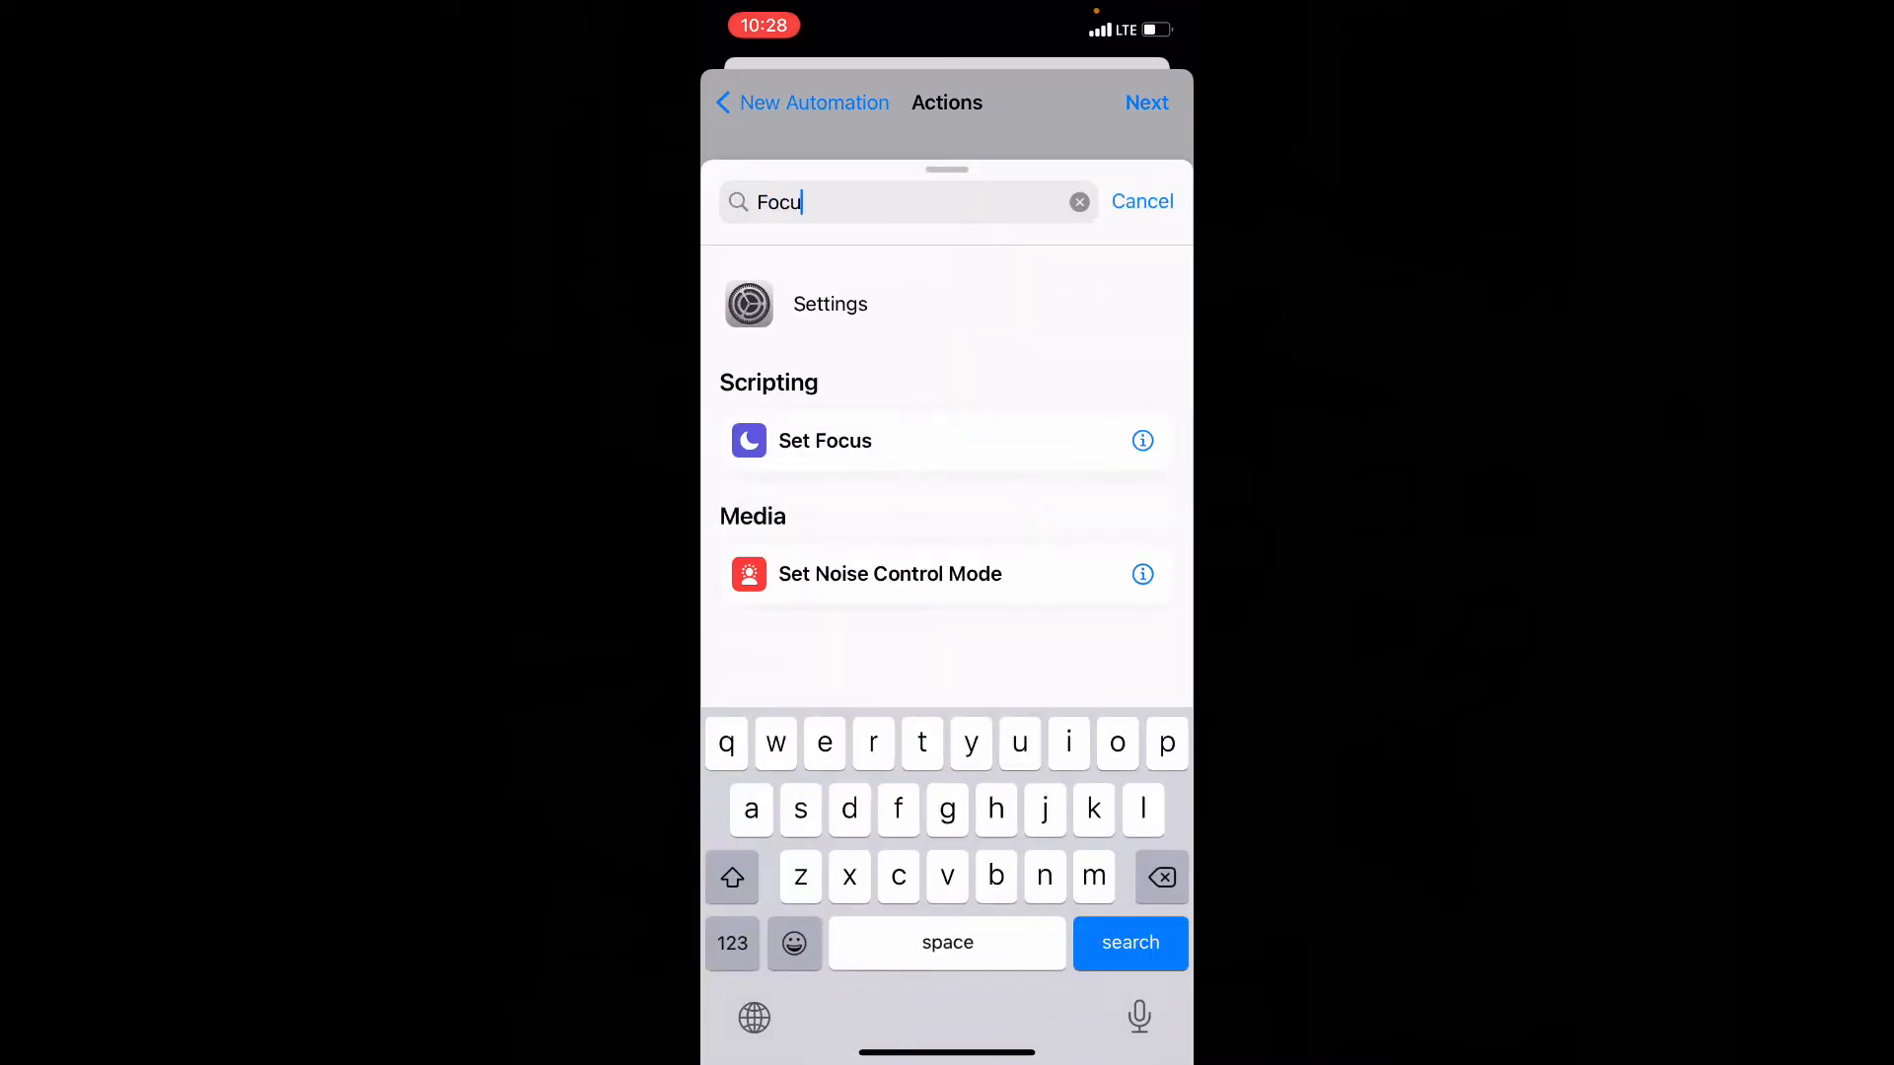
type("s")
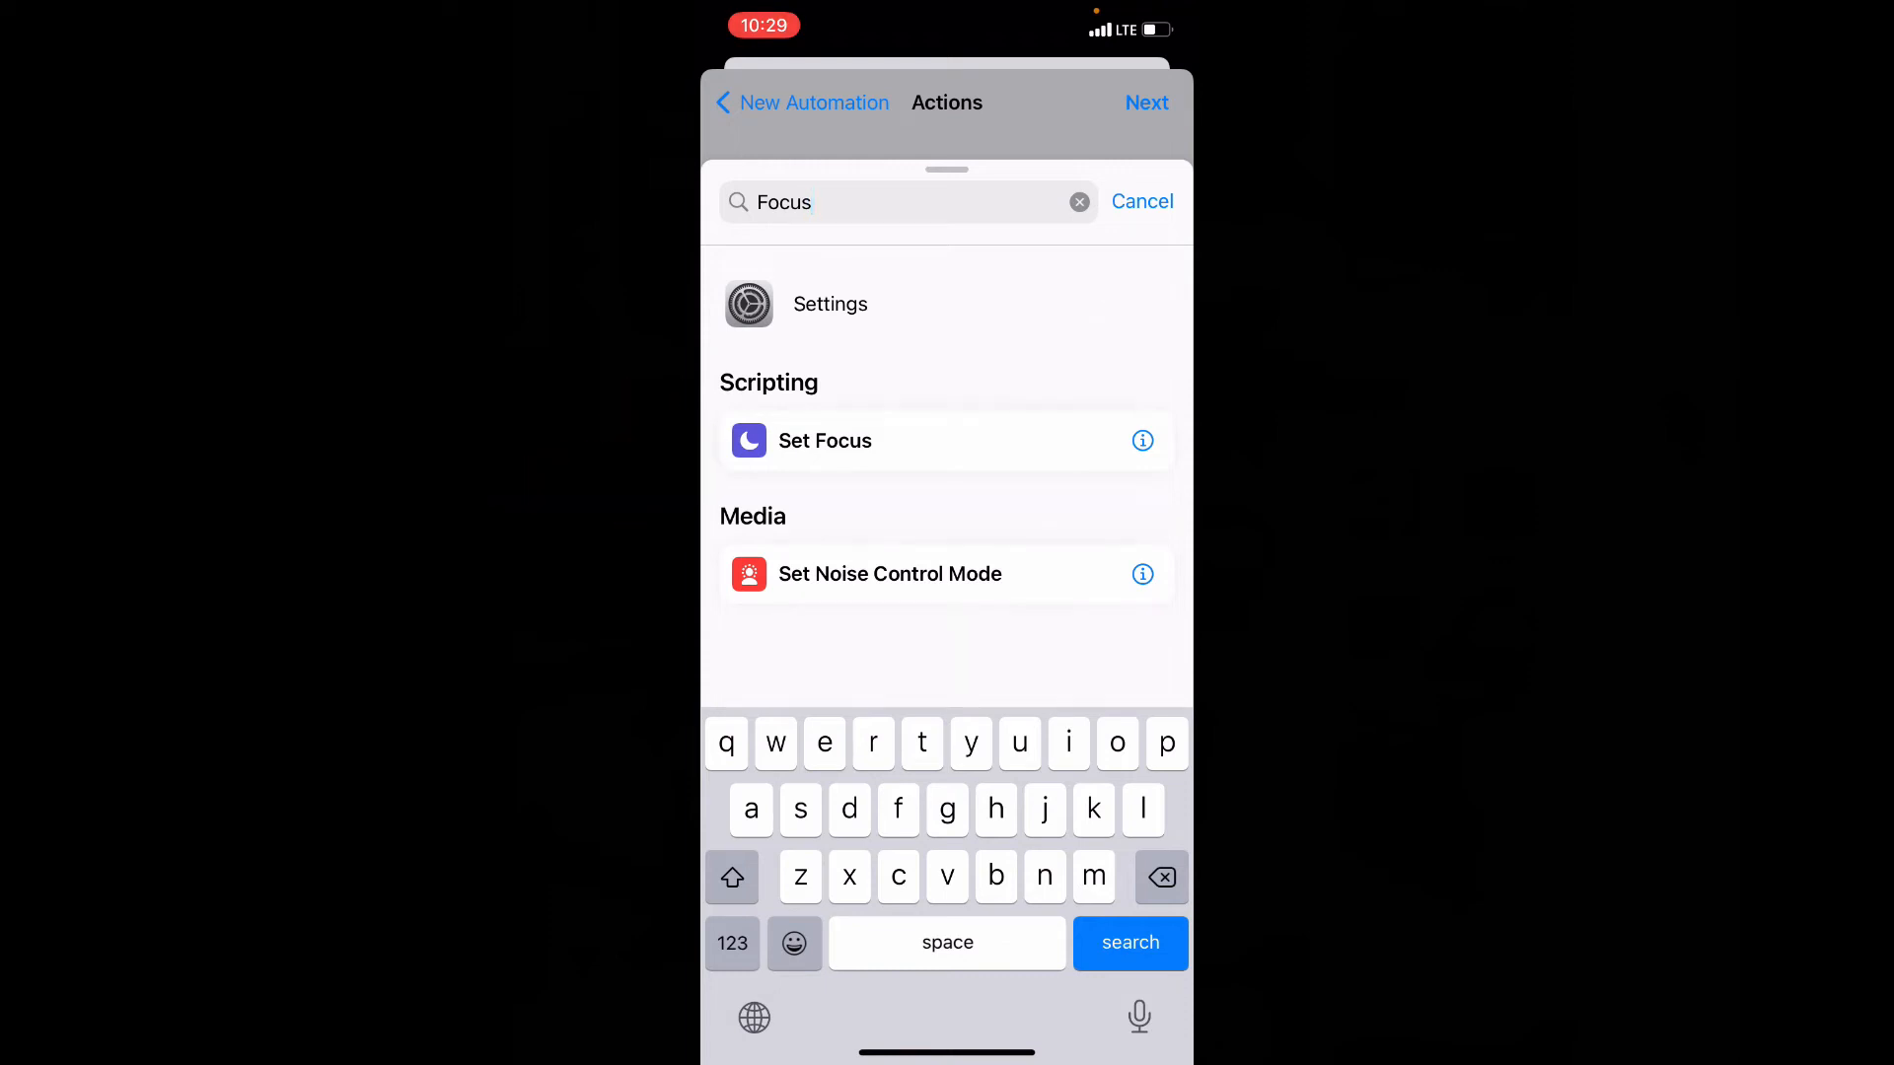
left_click(824, 441)
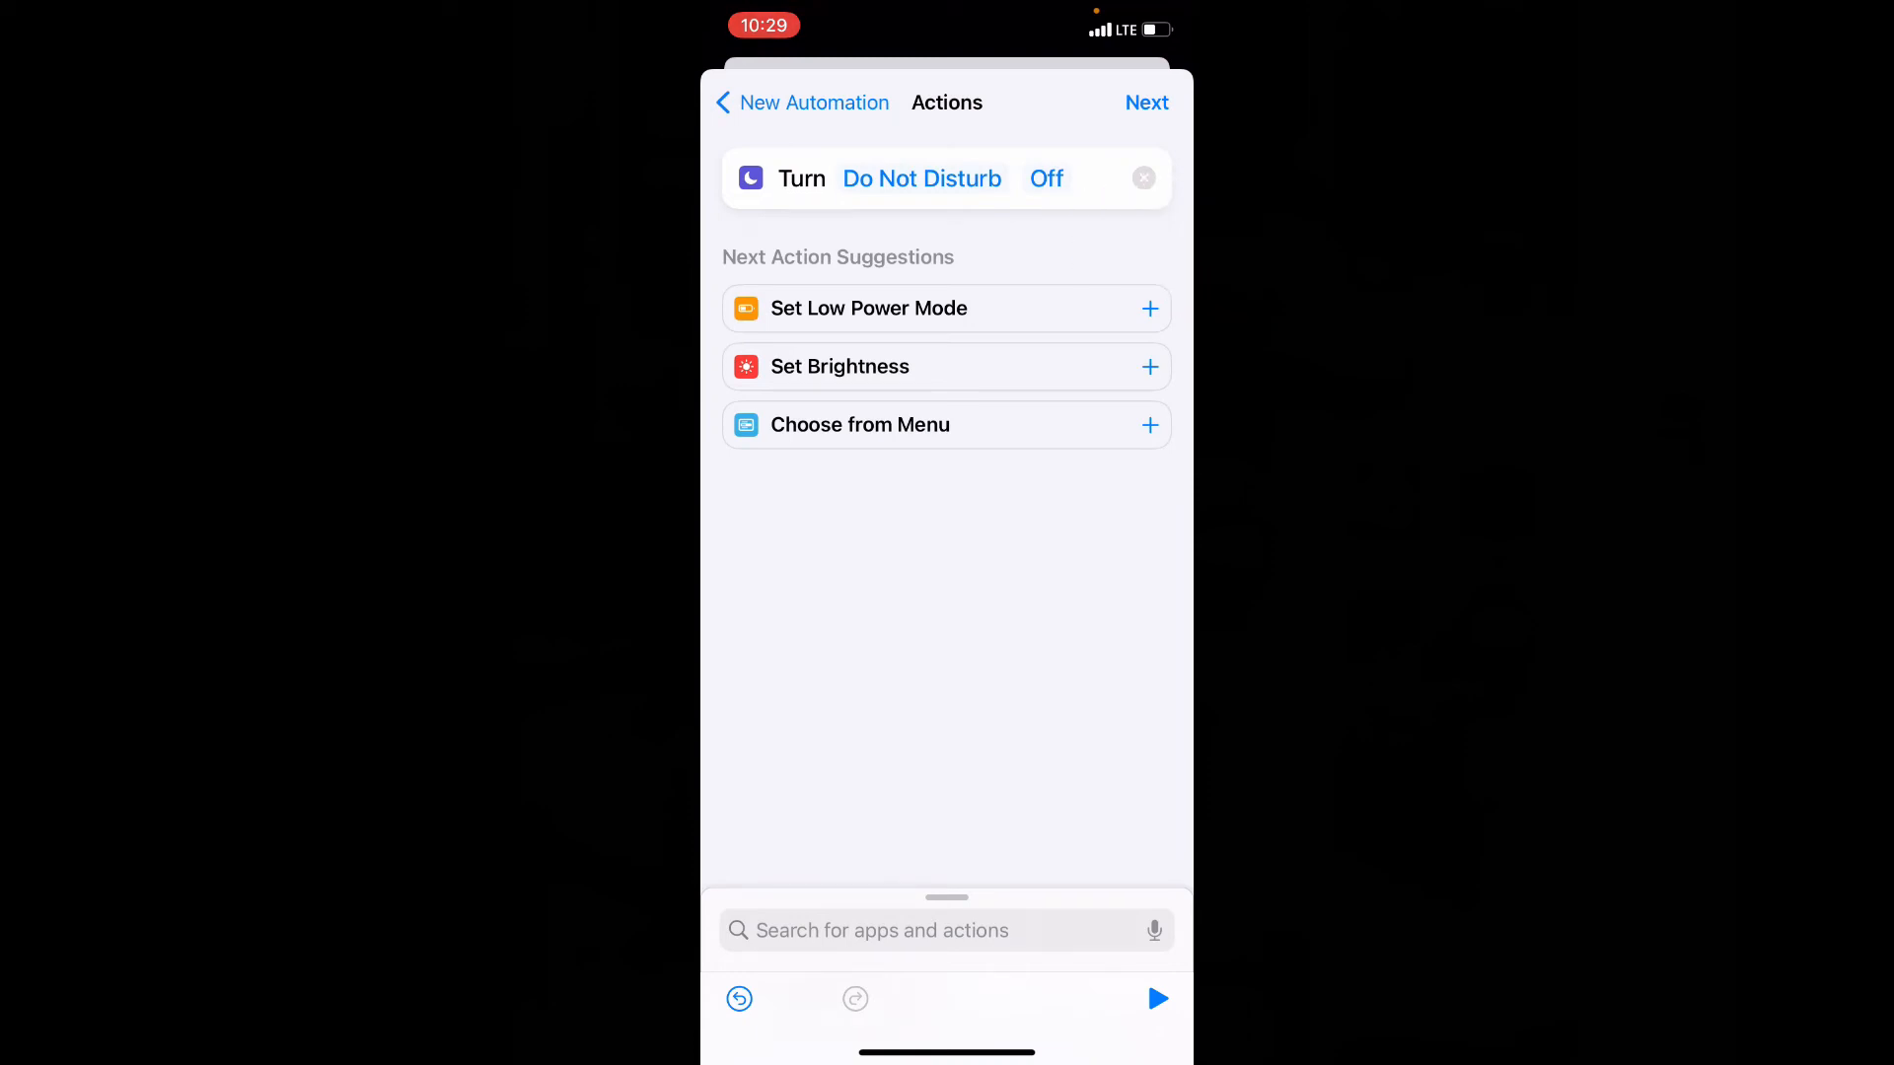
Step: Switch the first Set Focus action to On, then add a second Set Focus action
left_click(1046, 178)
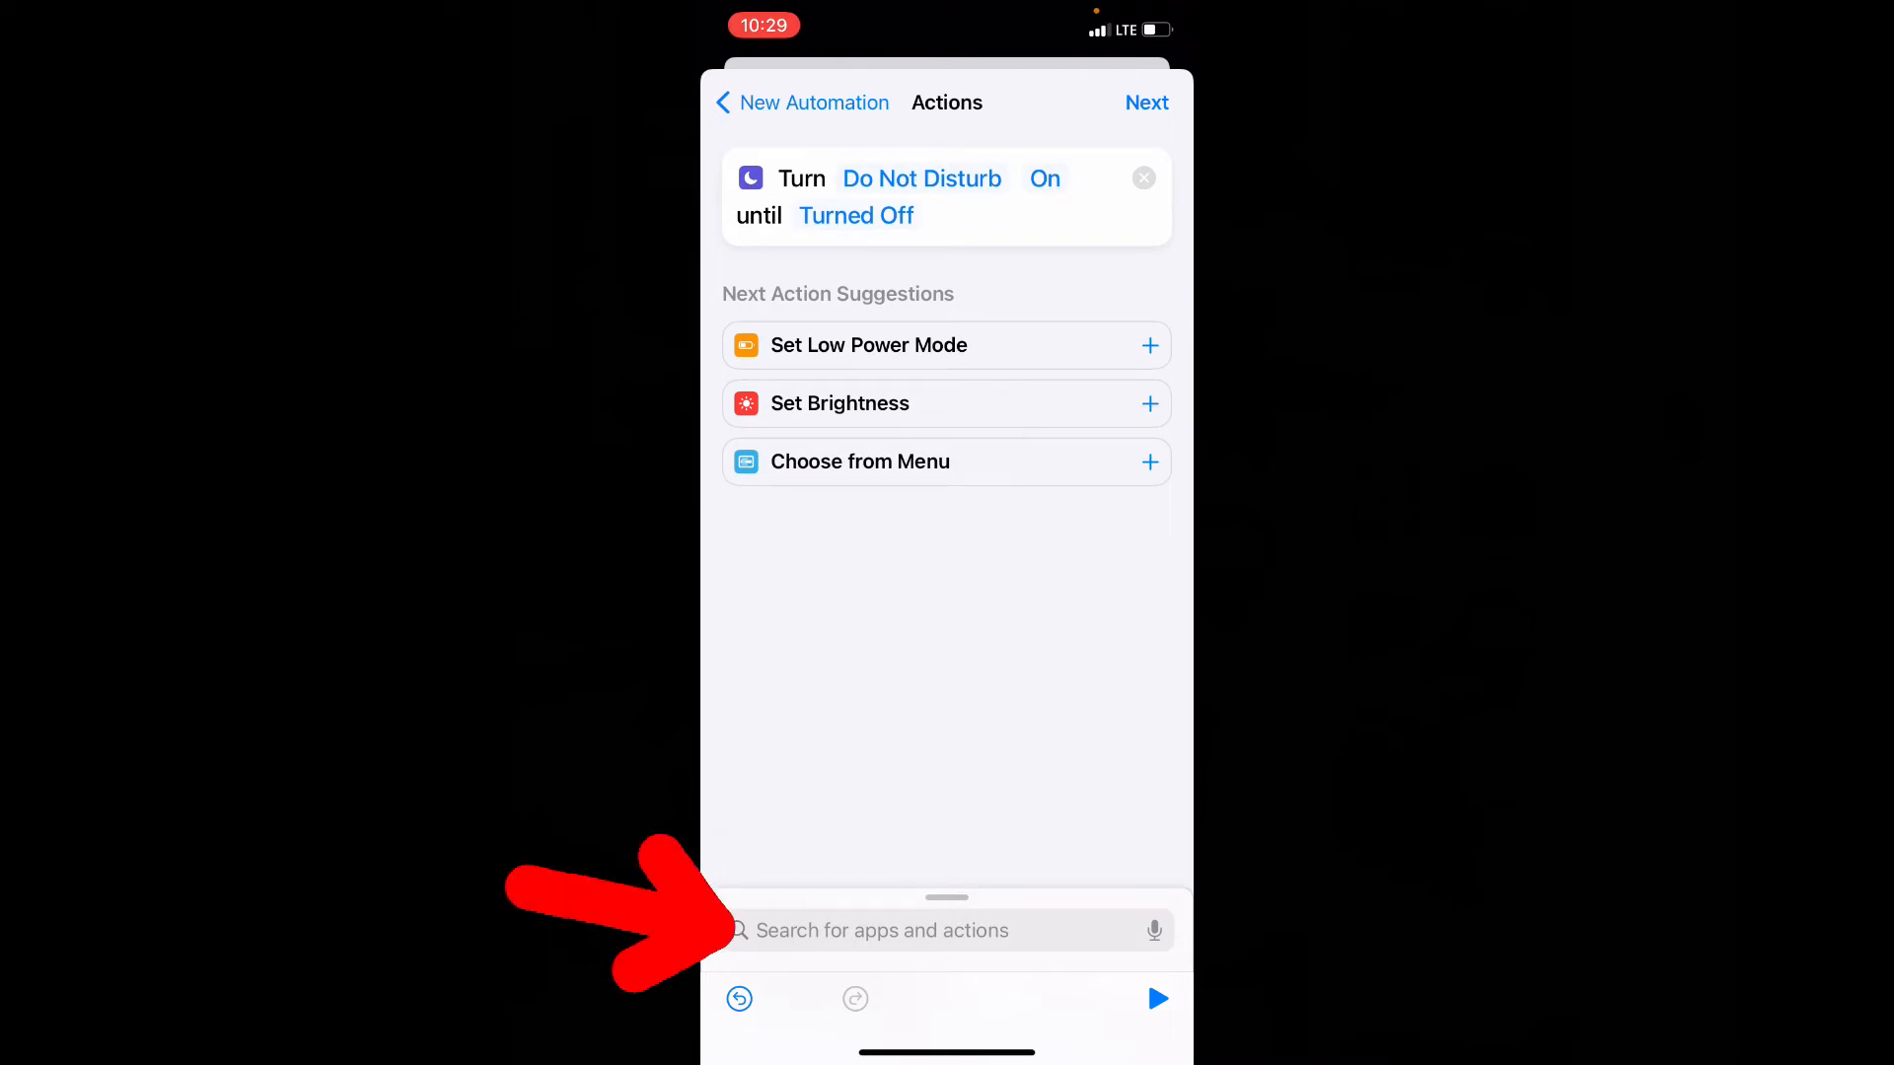
left_click(947, 930)
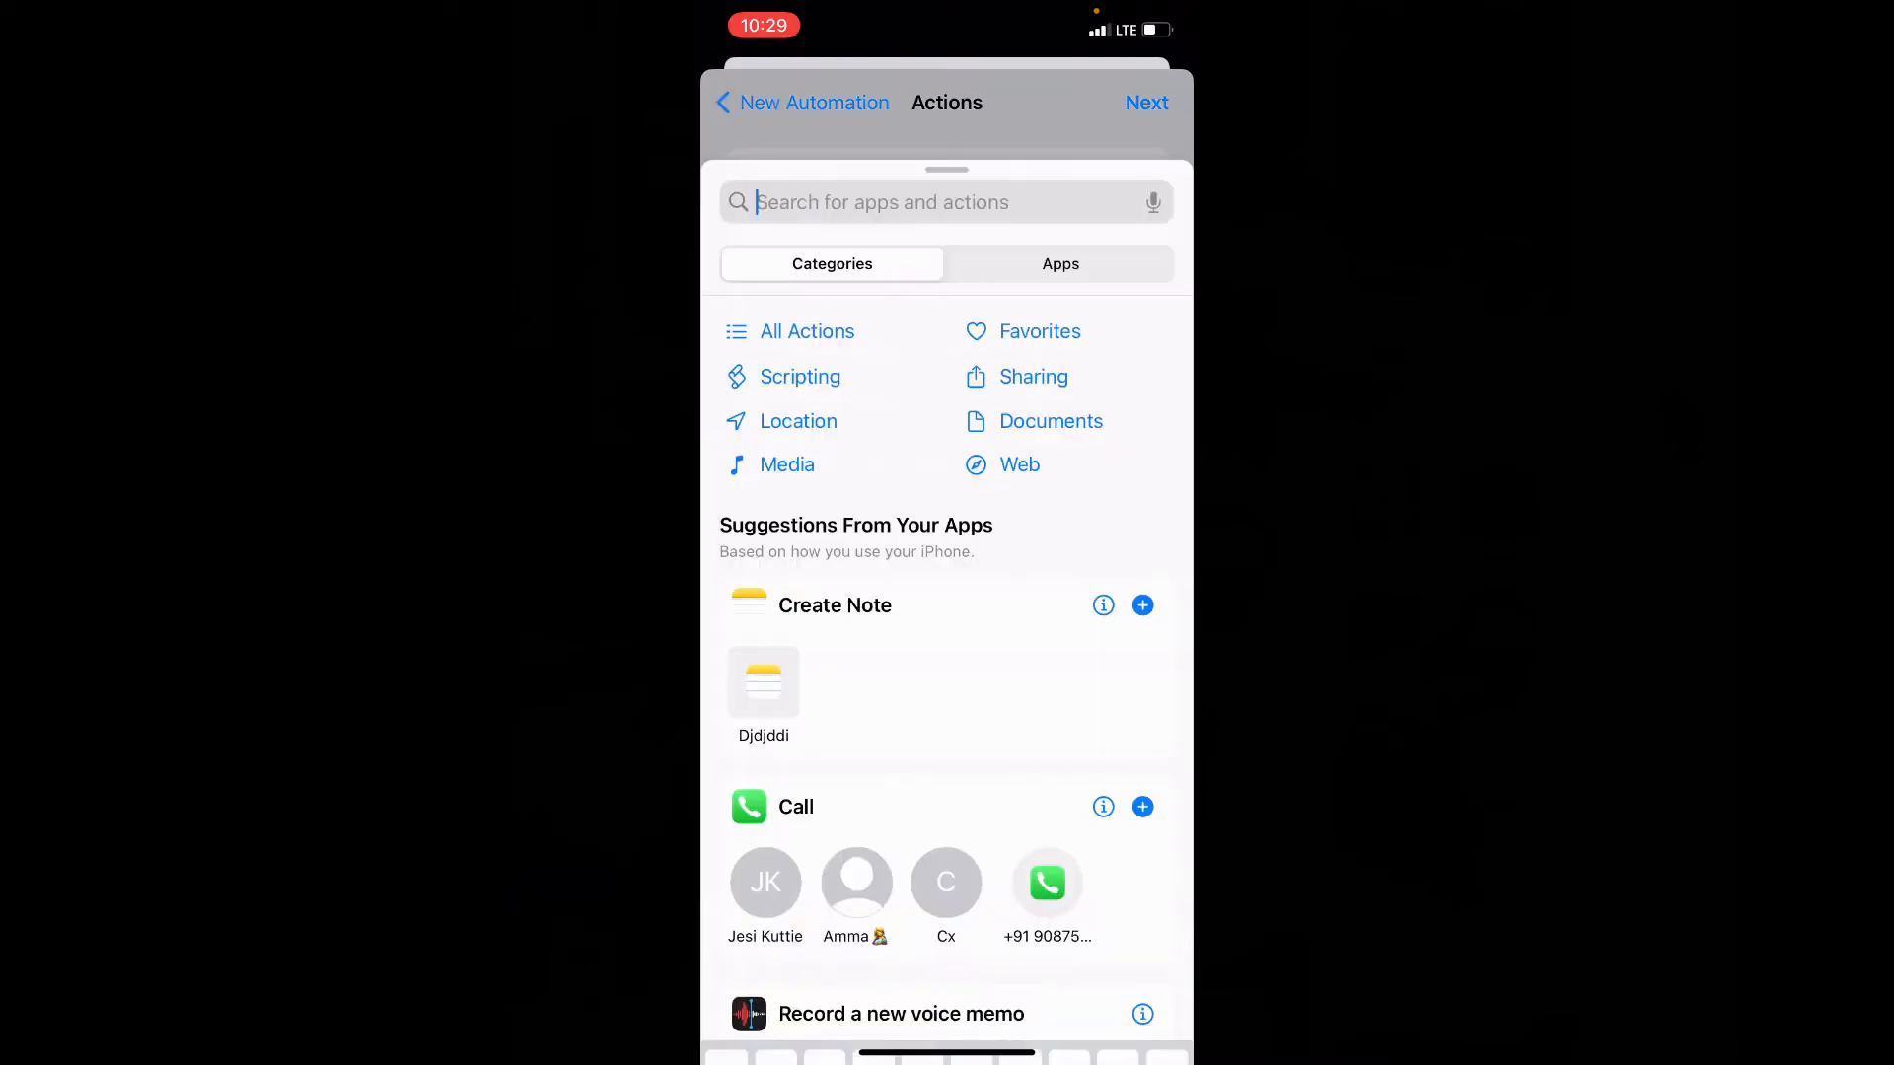
type("Foc")
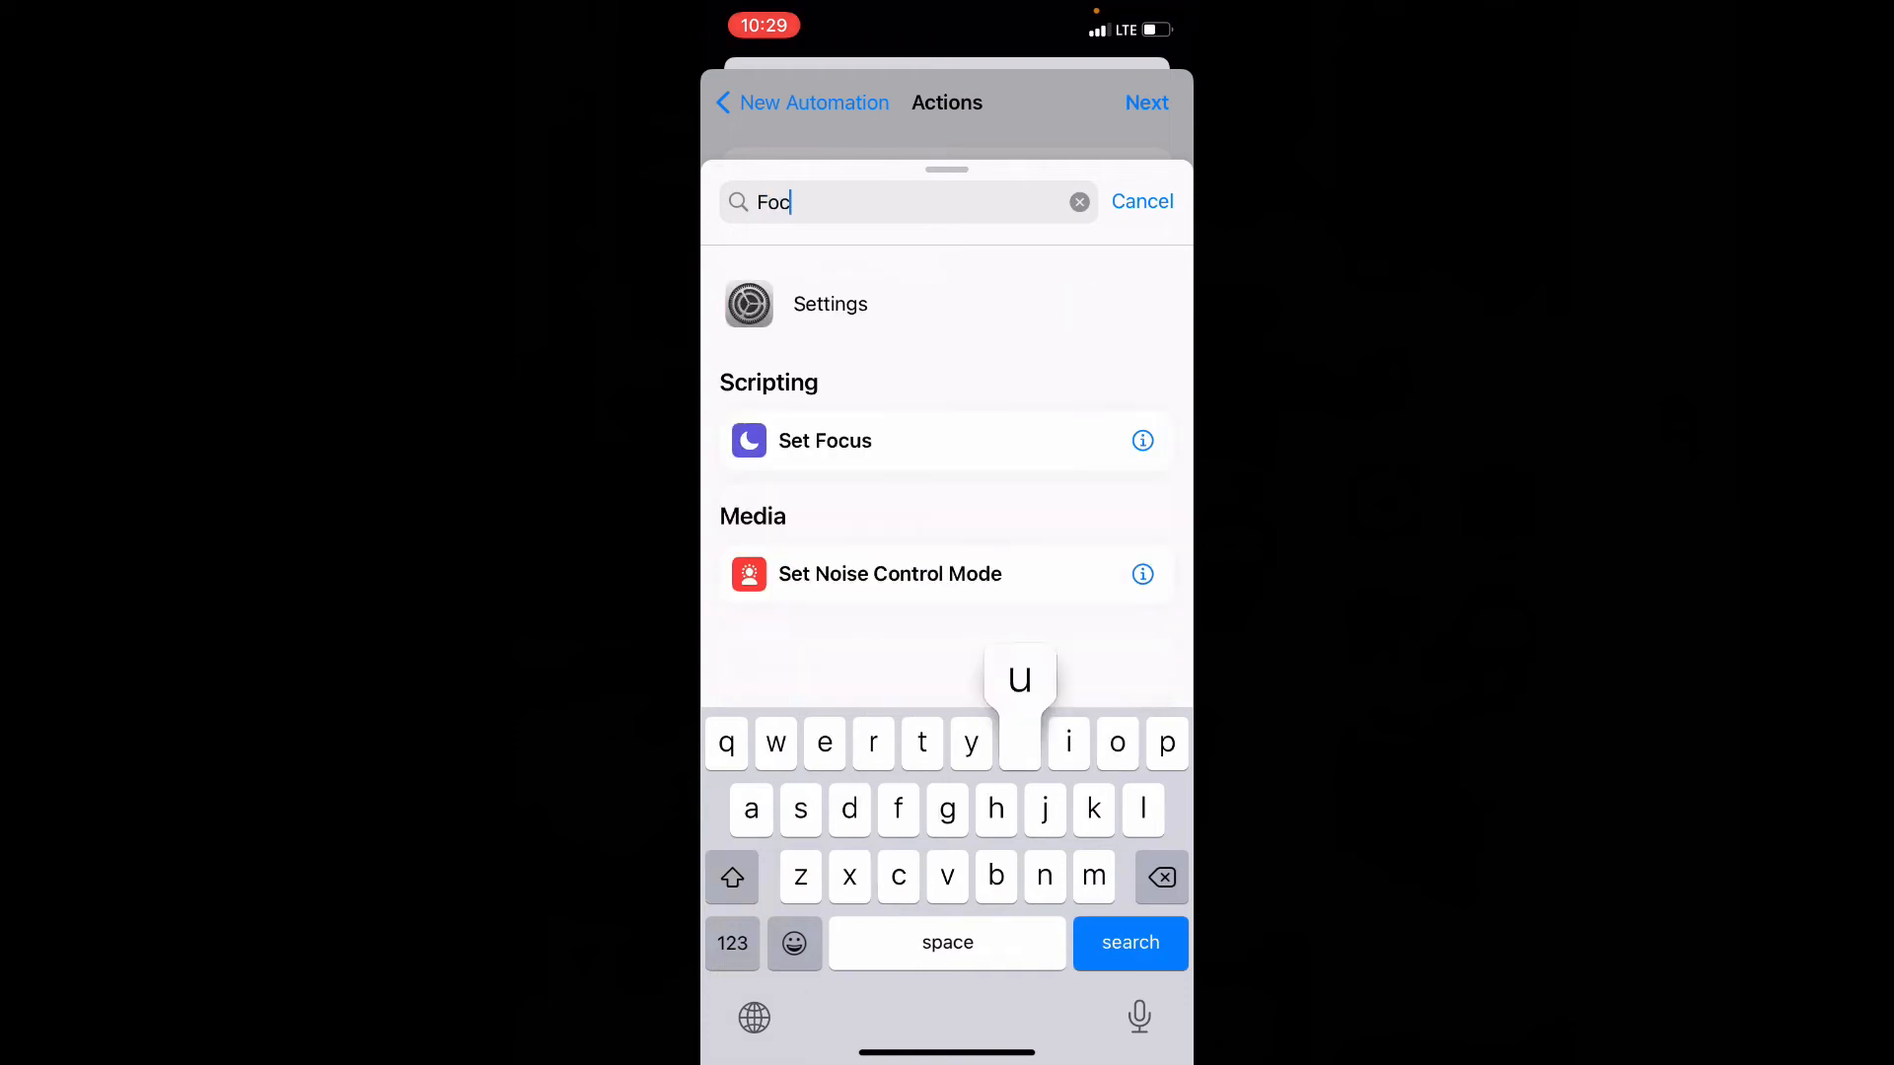
type("us")
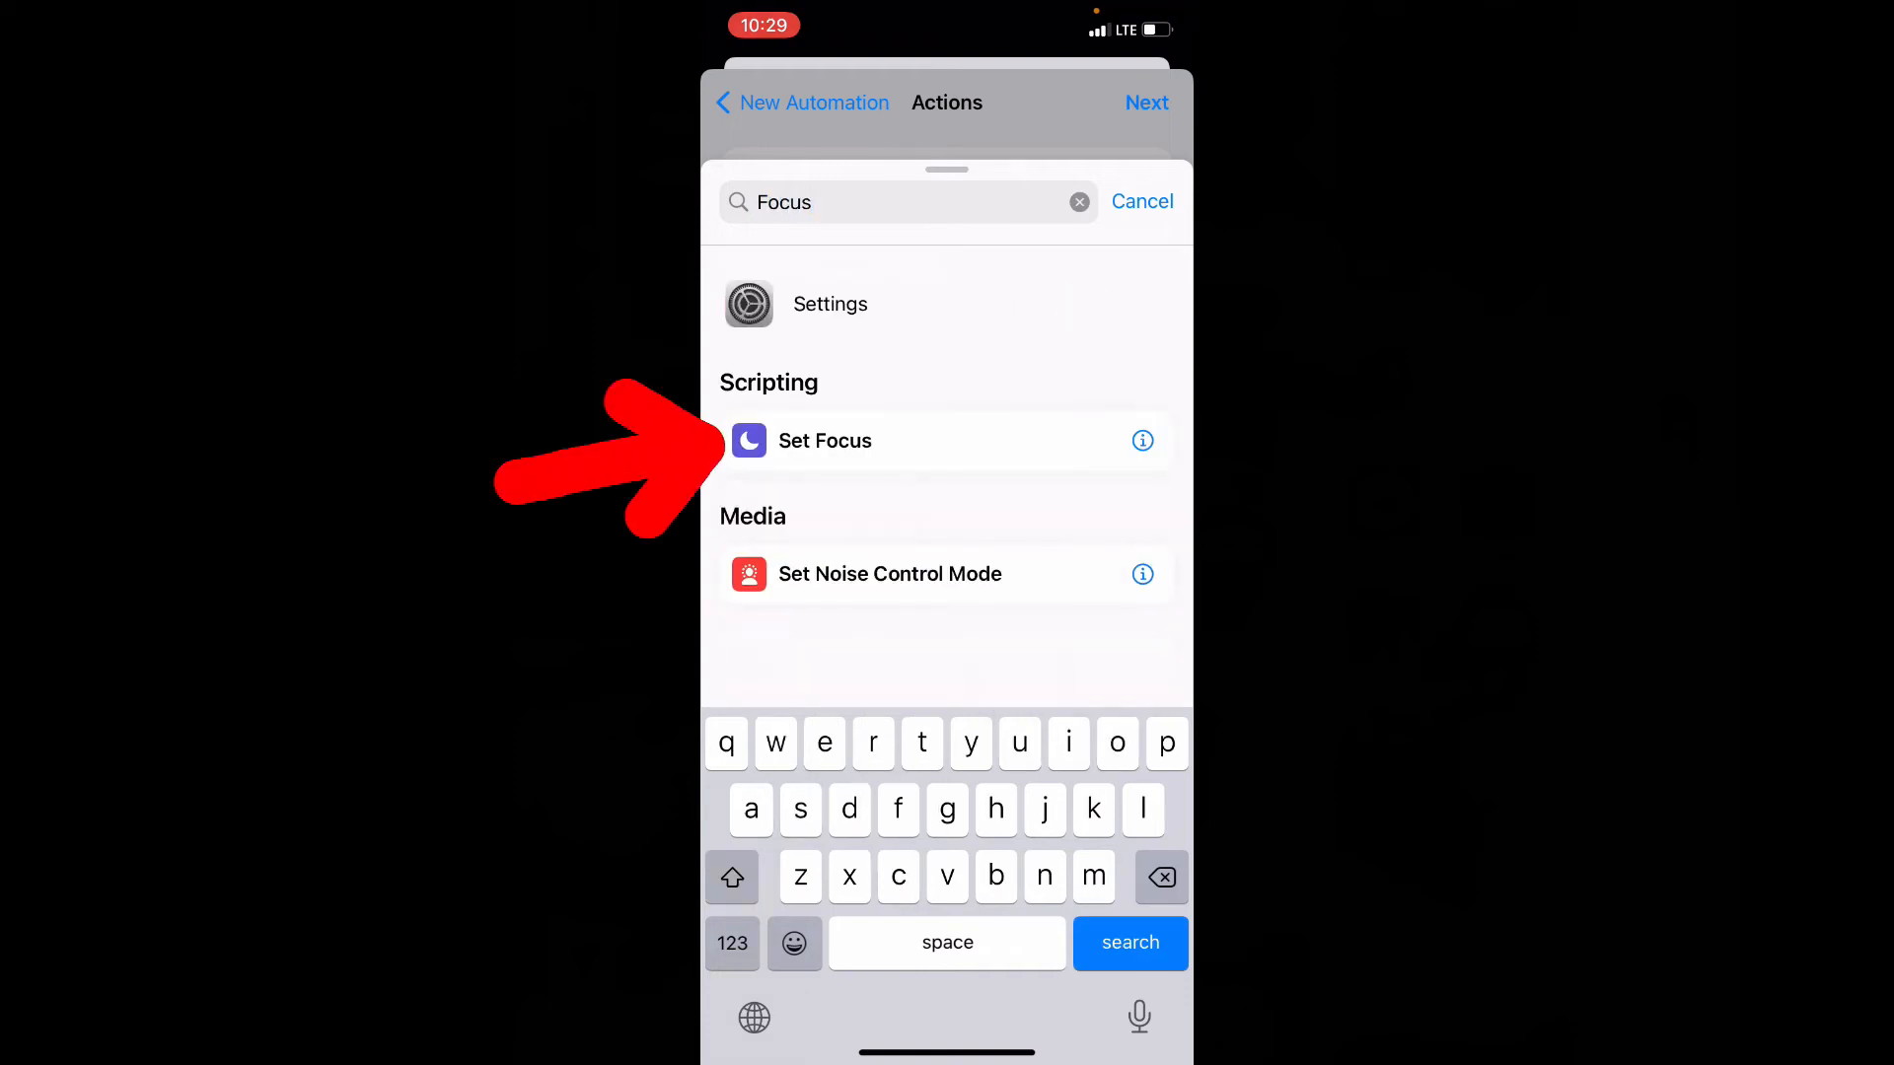
left_click(825, 441)
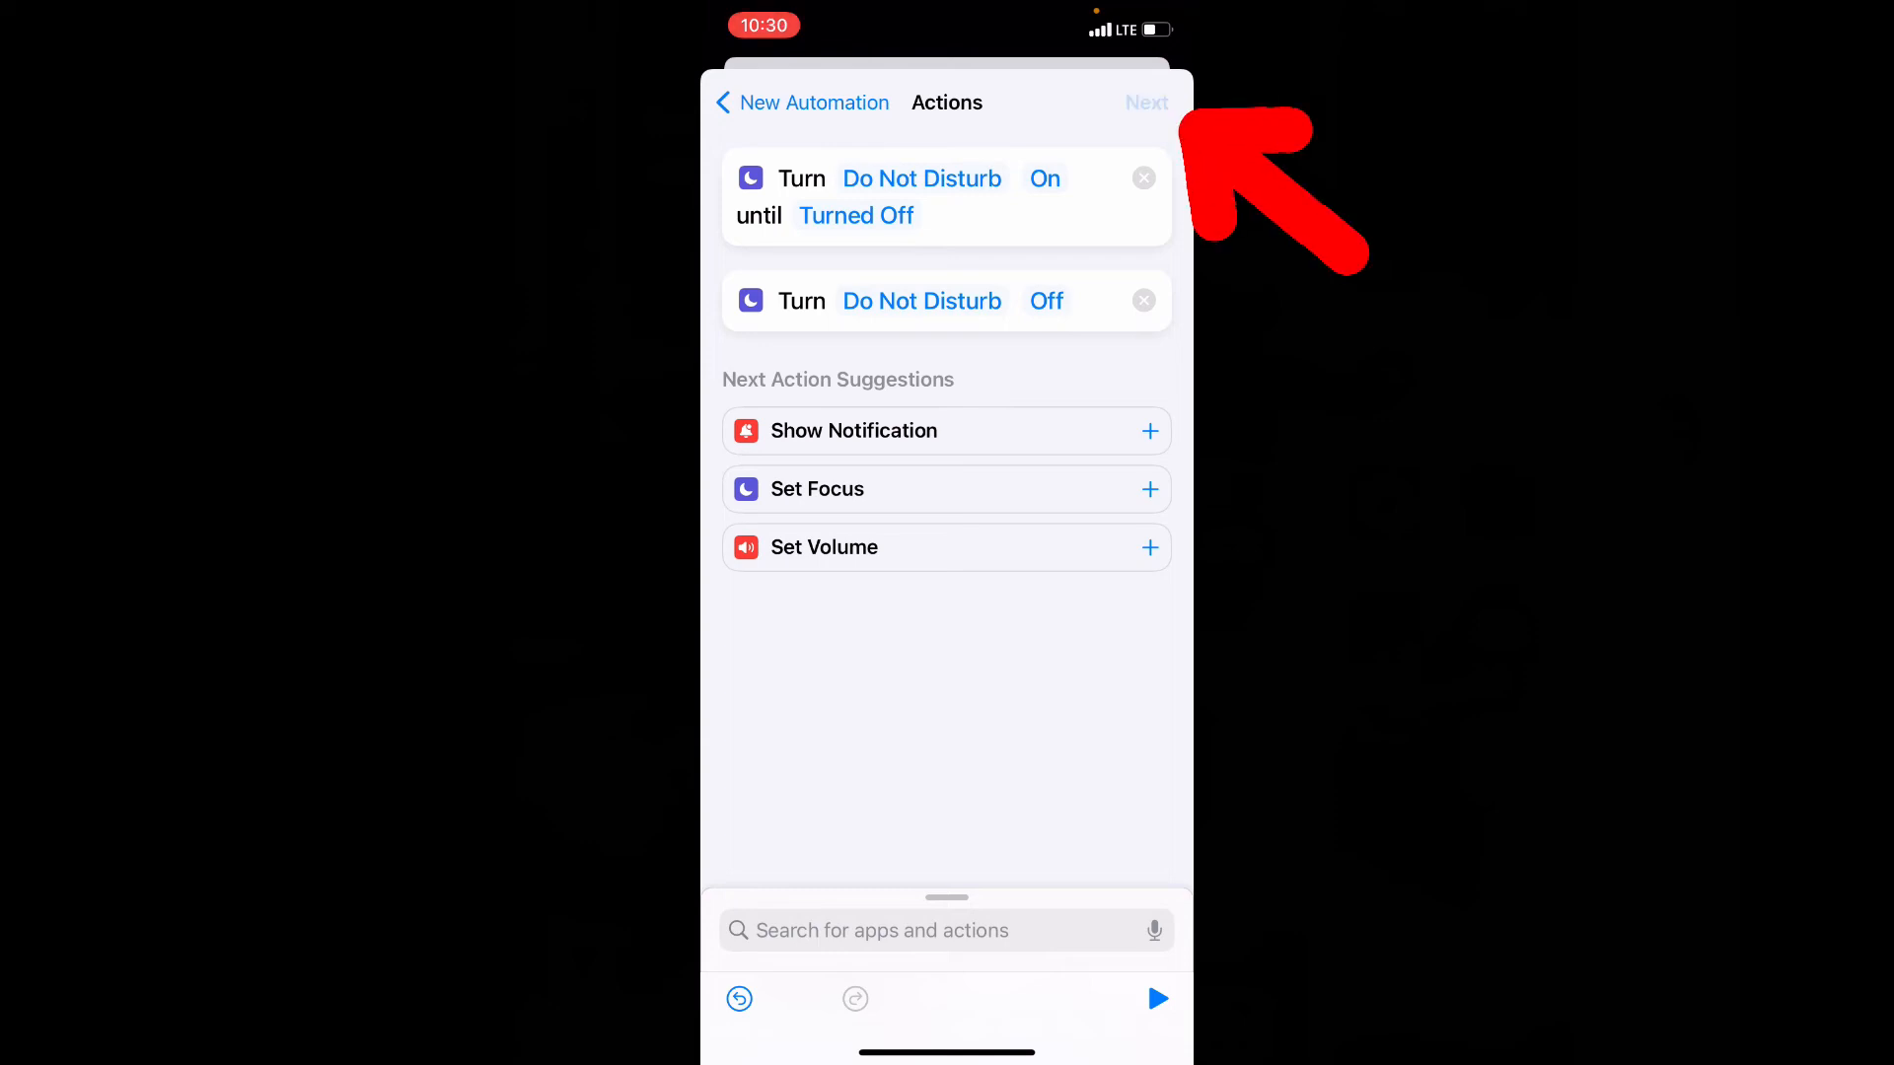
Step: Turn off Ask Before Running, confirm Don't Ask, and save the automation
left_click(1145, 101)
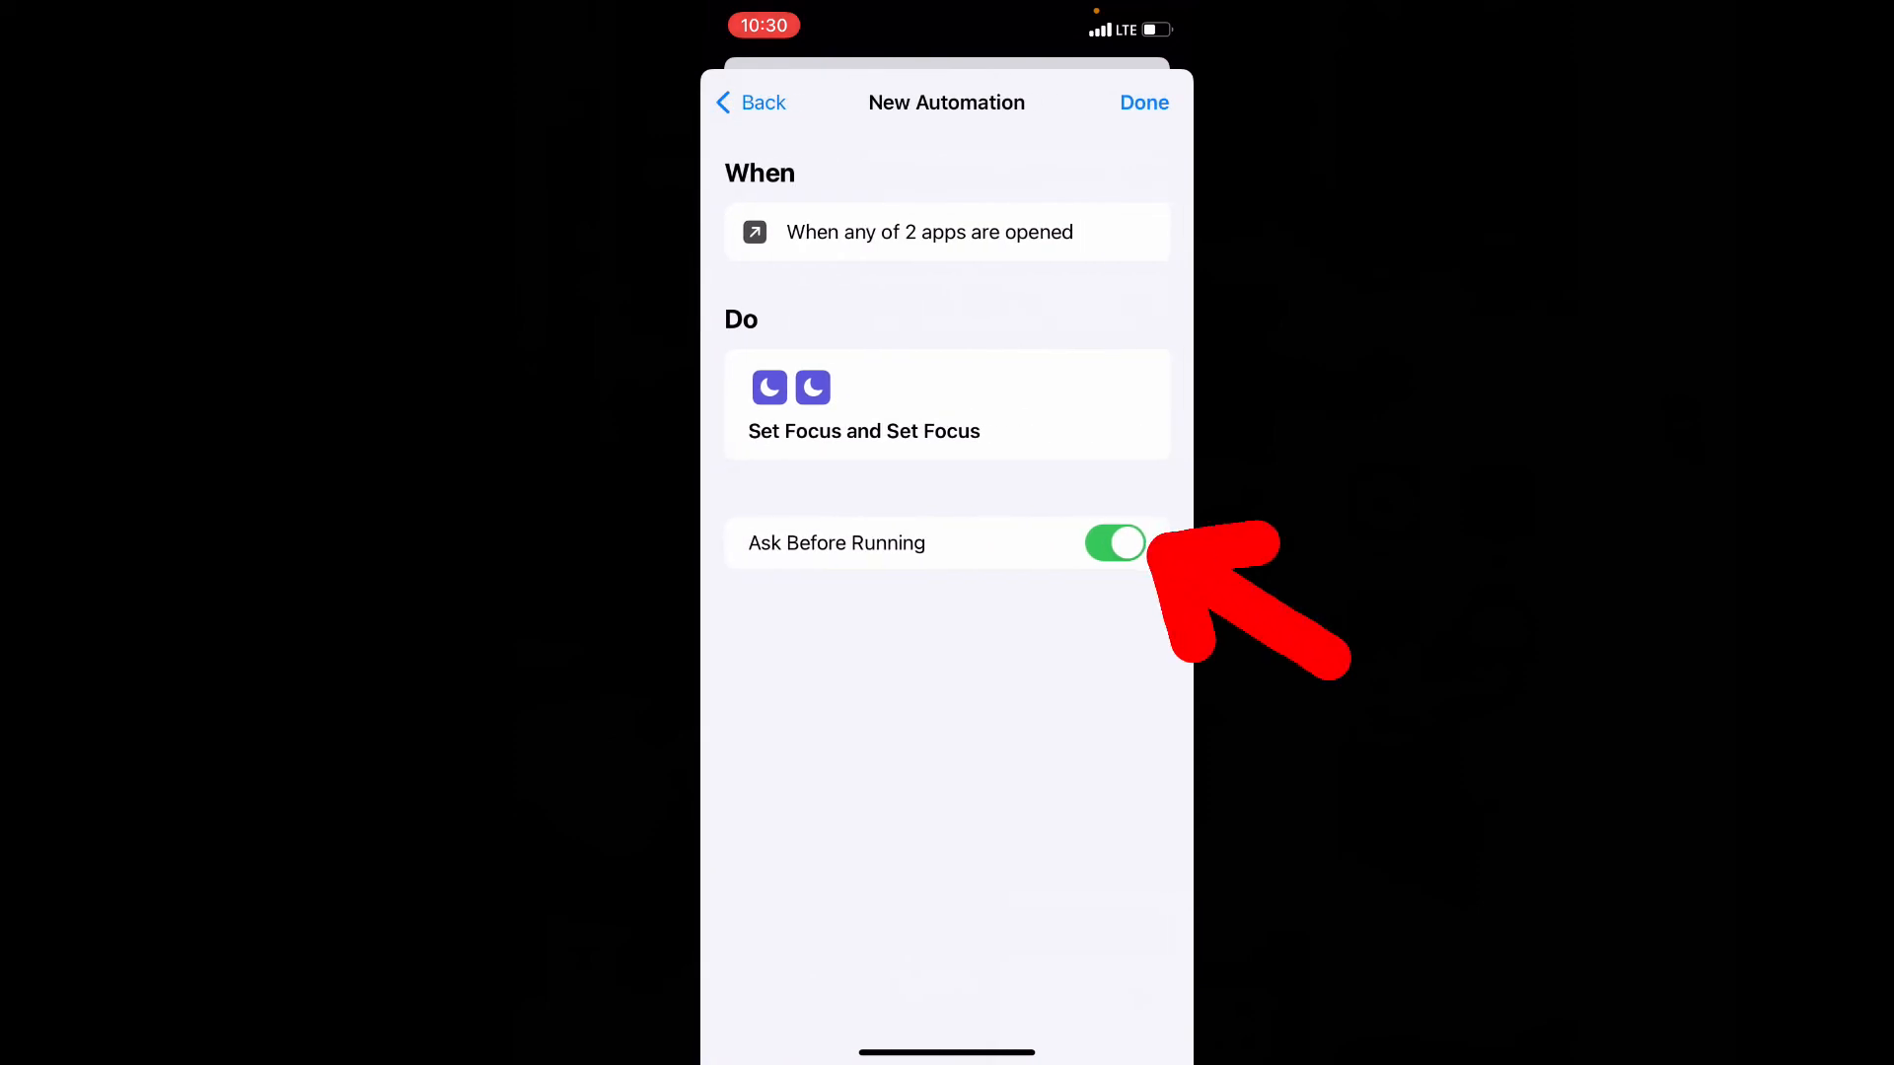
left_click(1113, 542)
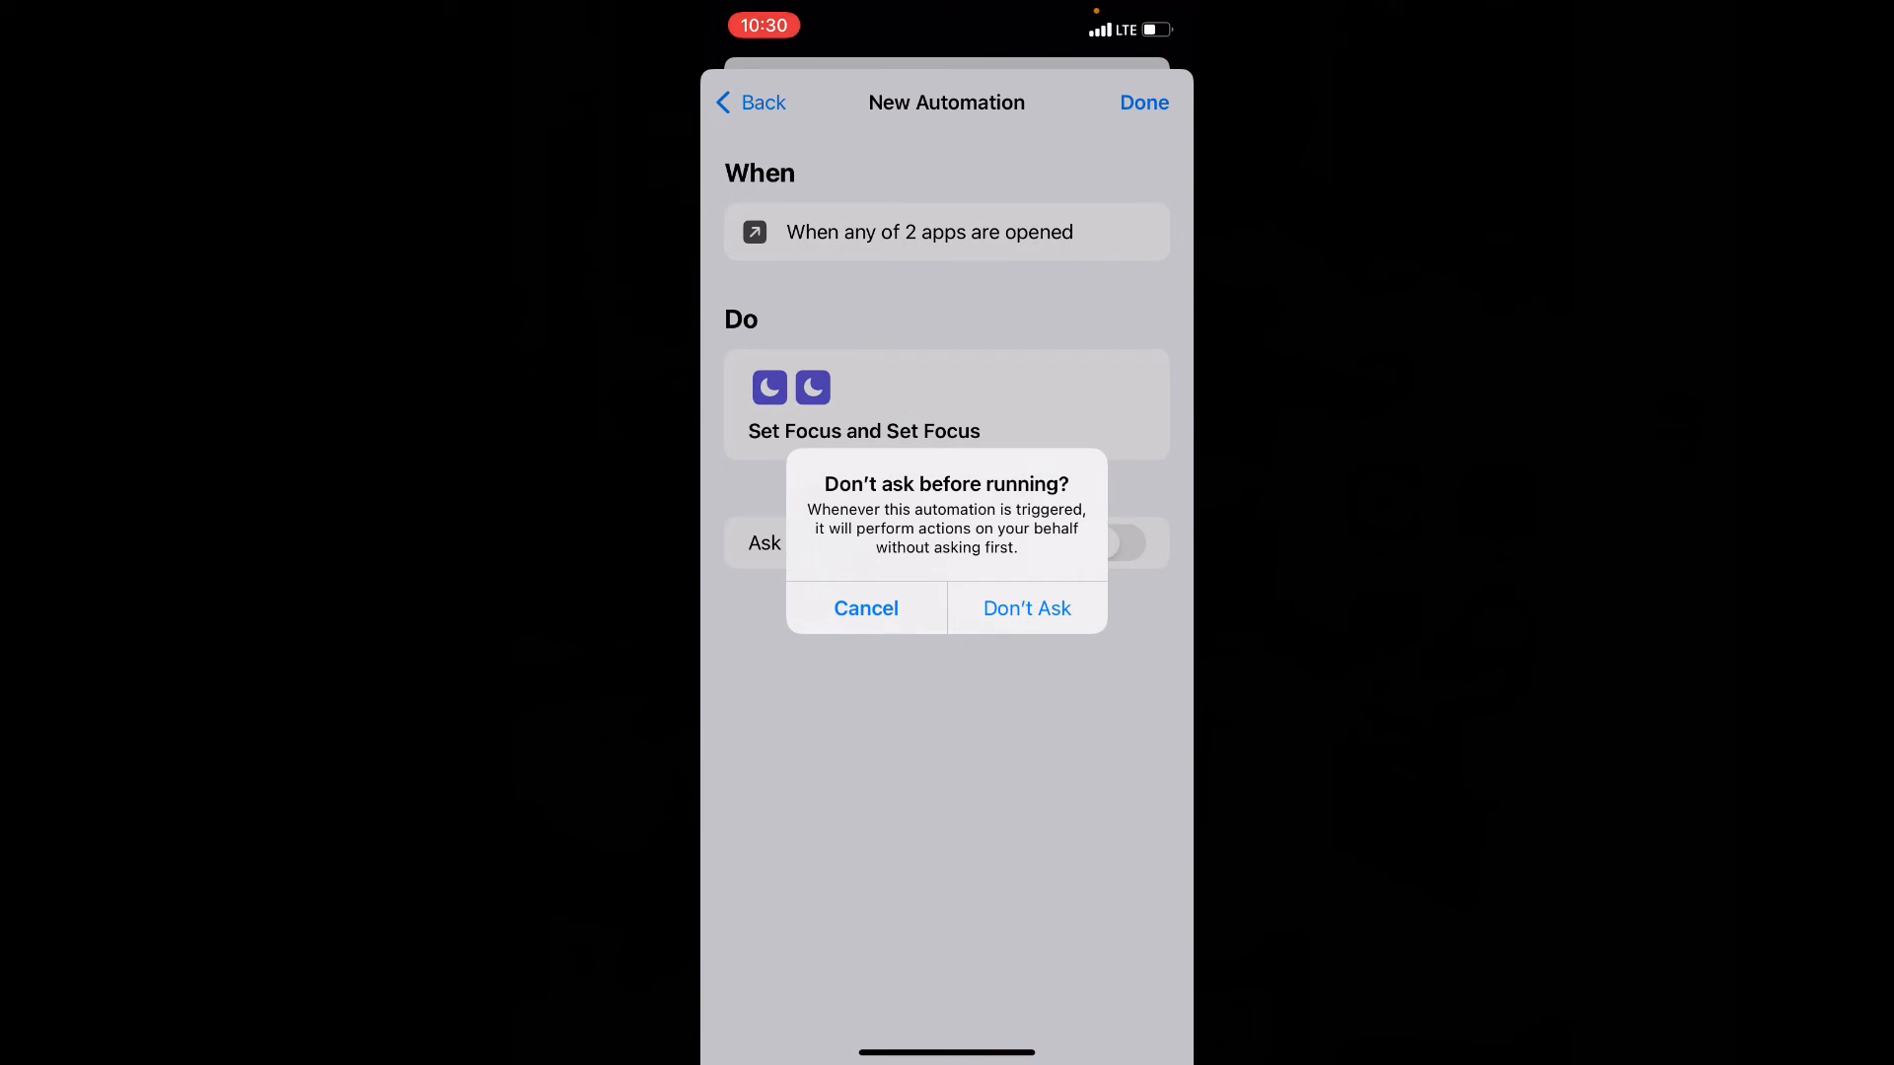
left_click(1026, 608)
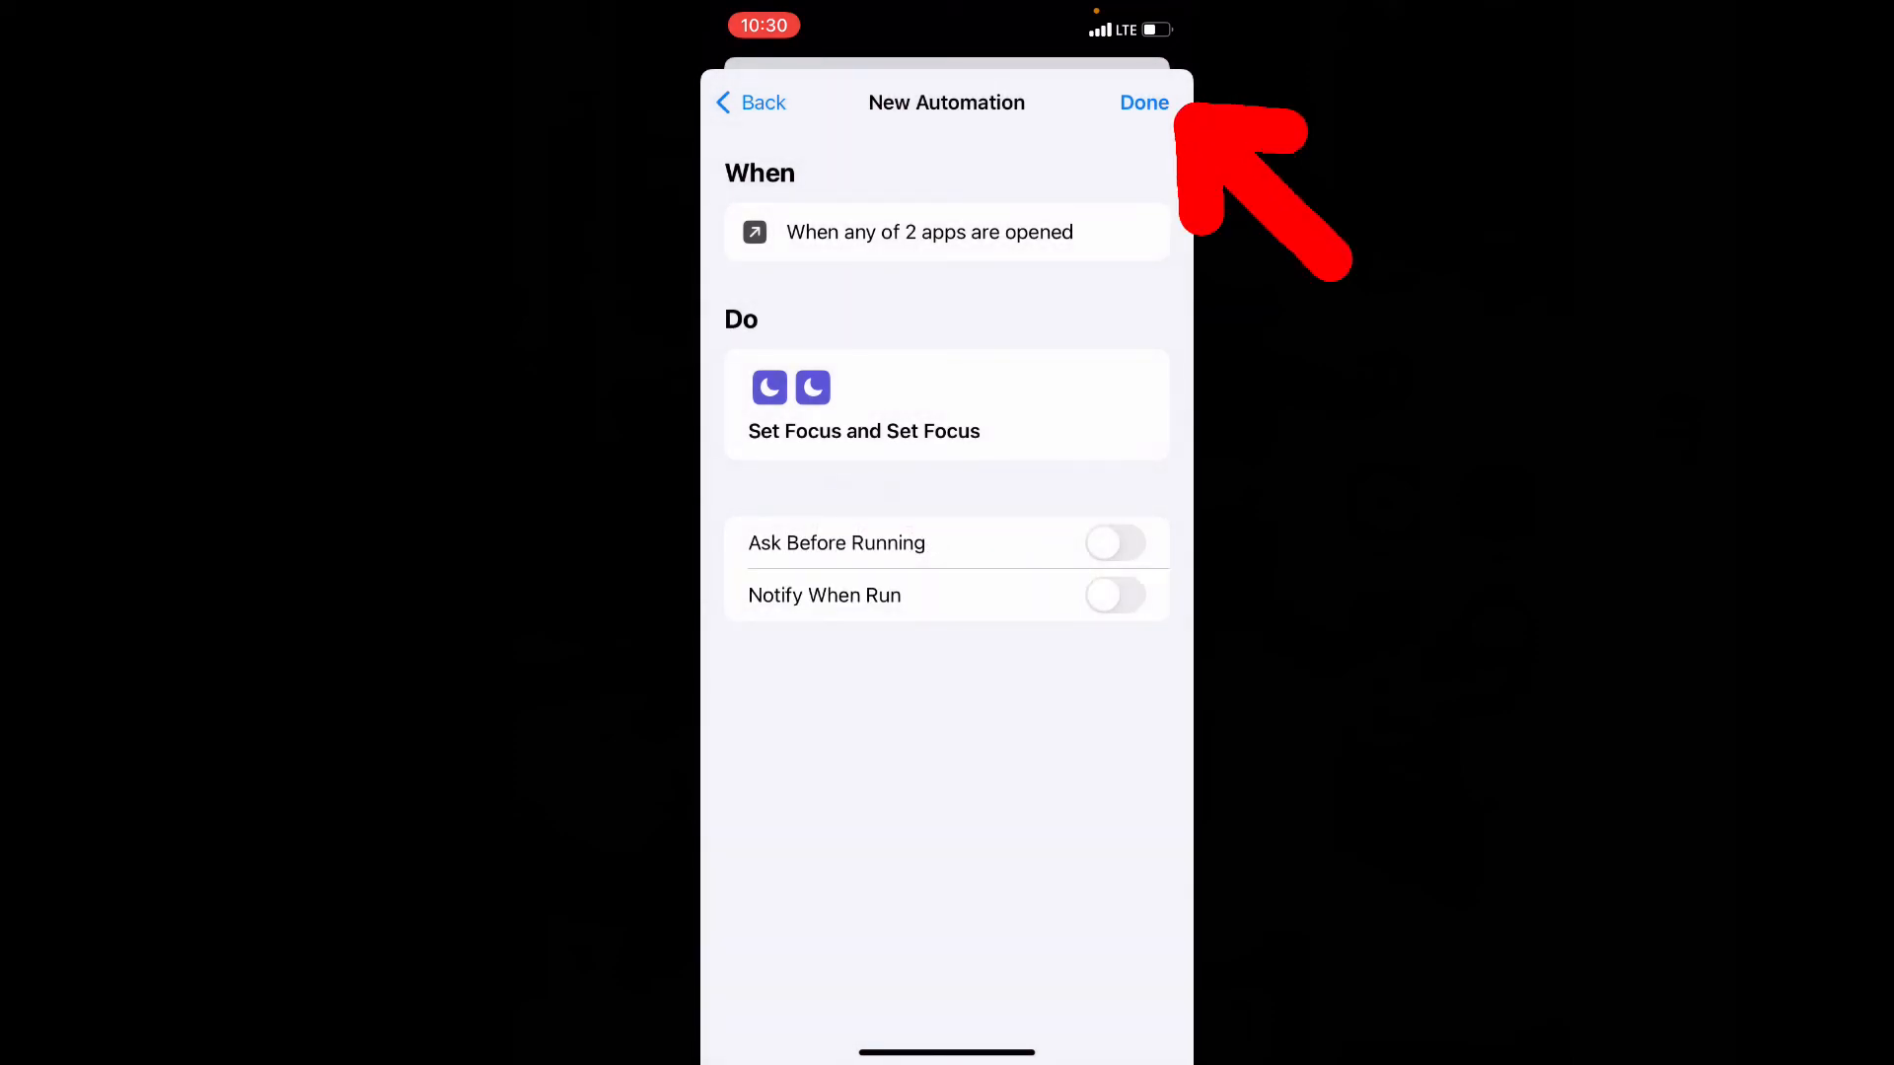
left_click(1142, 102)
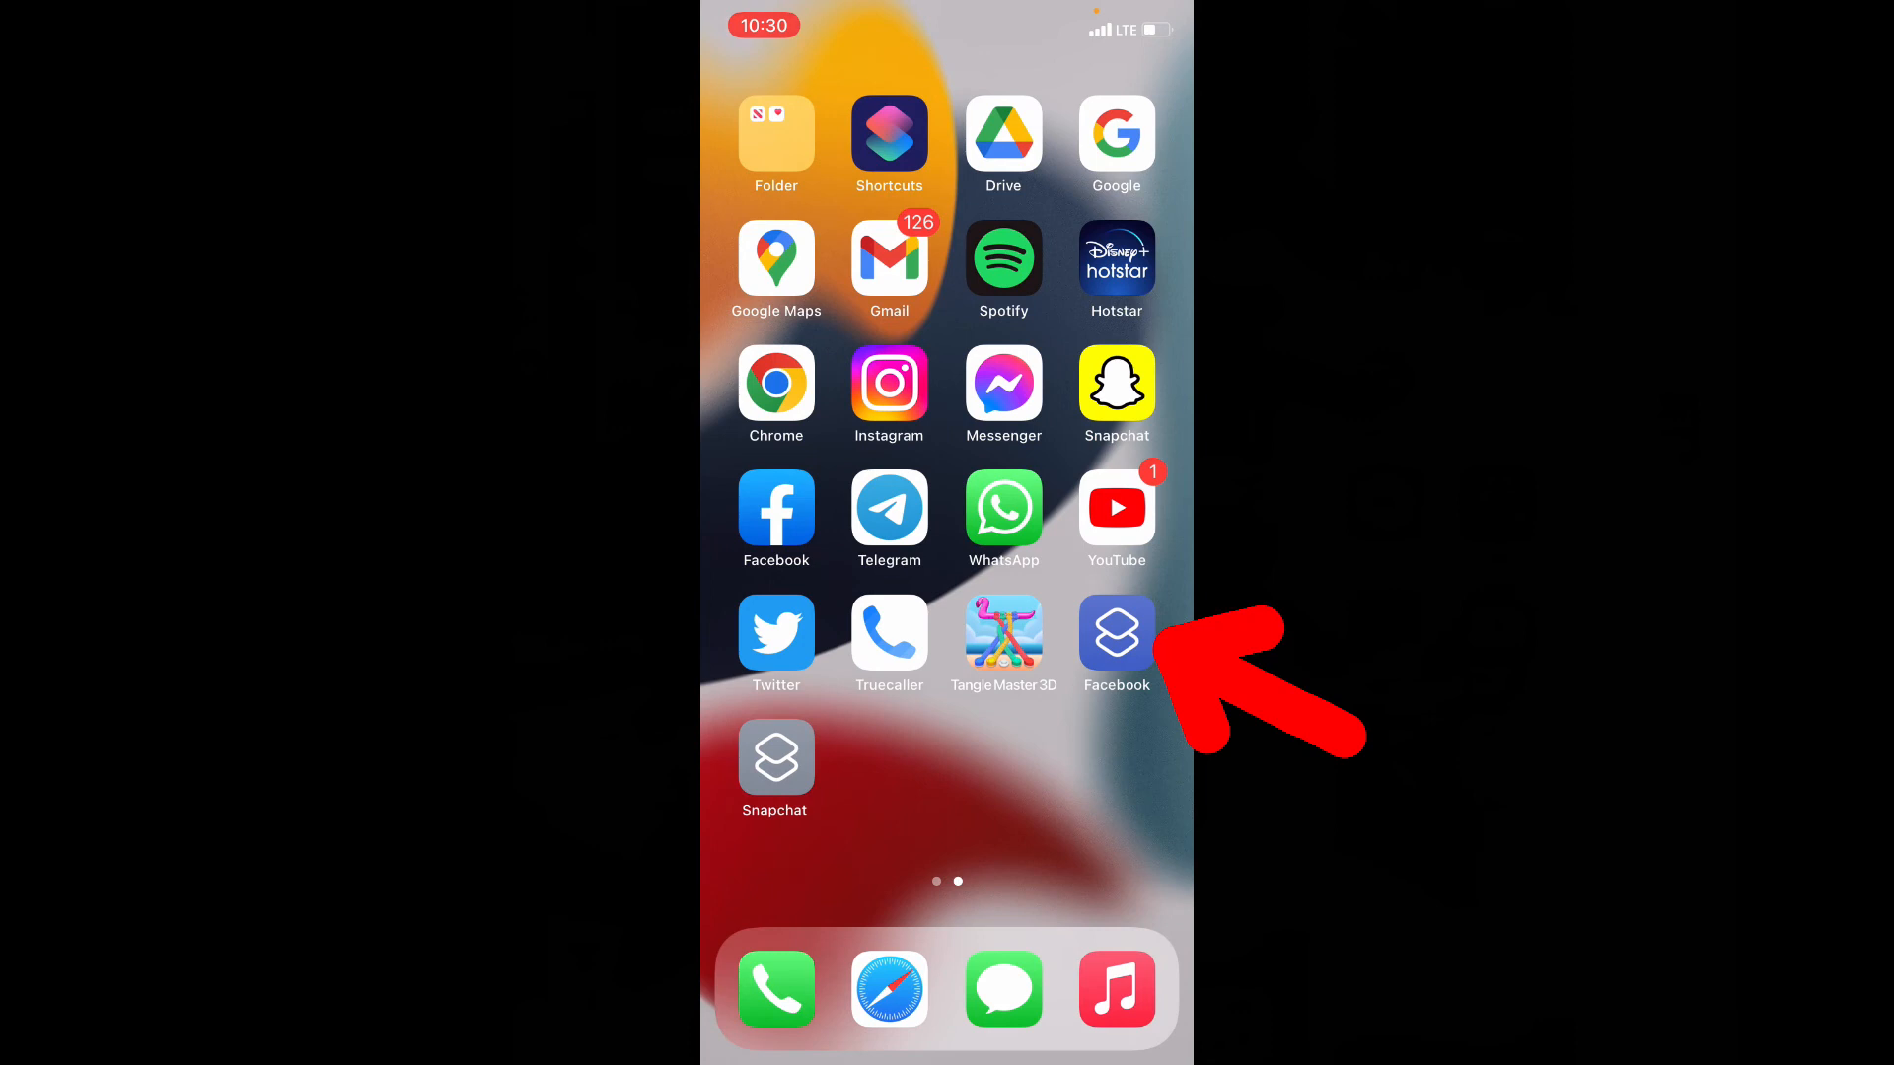
left_click(1114, 634)
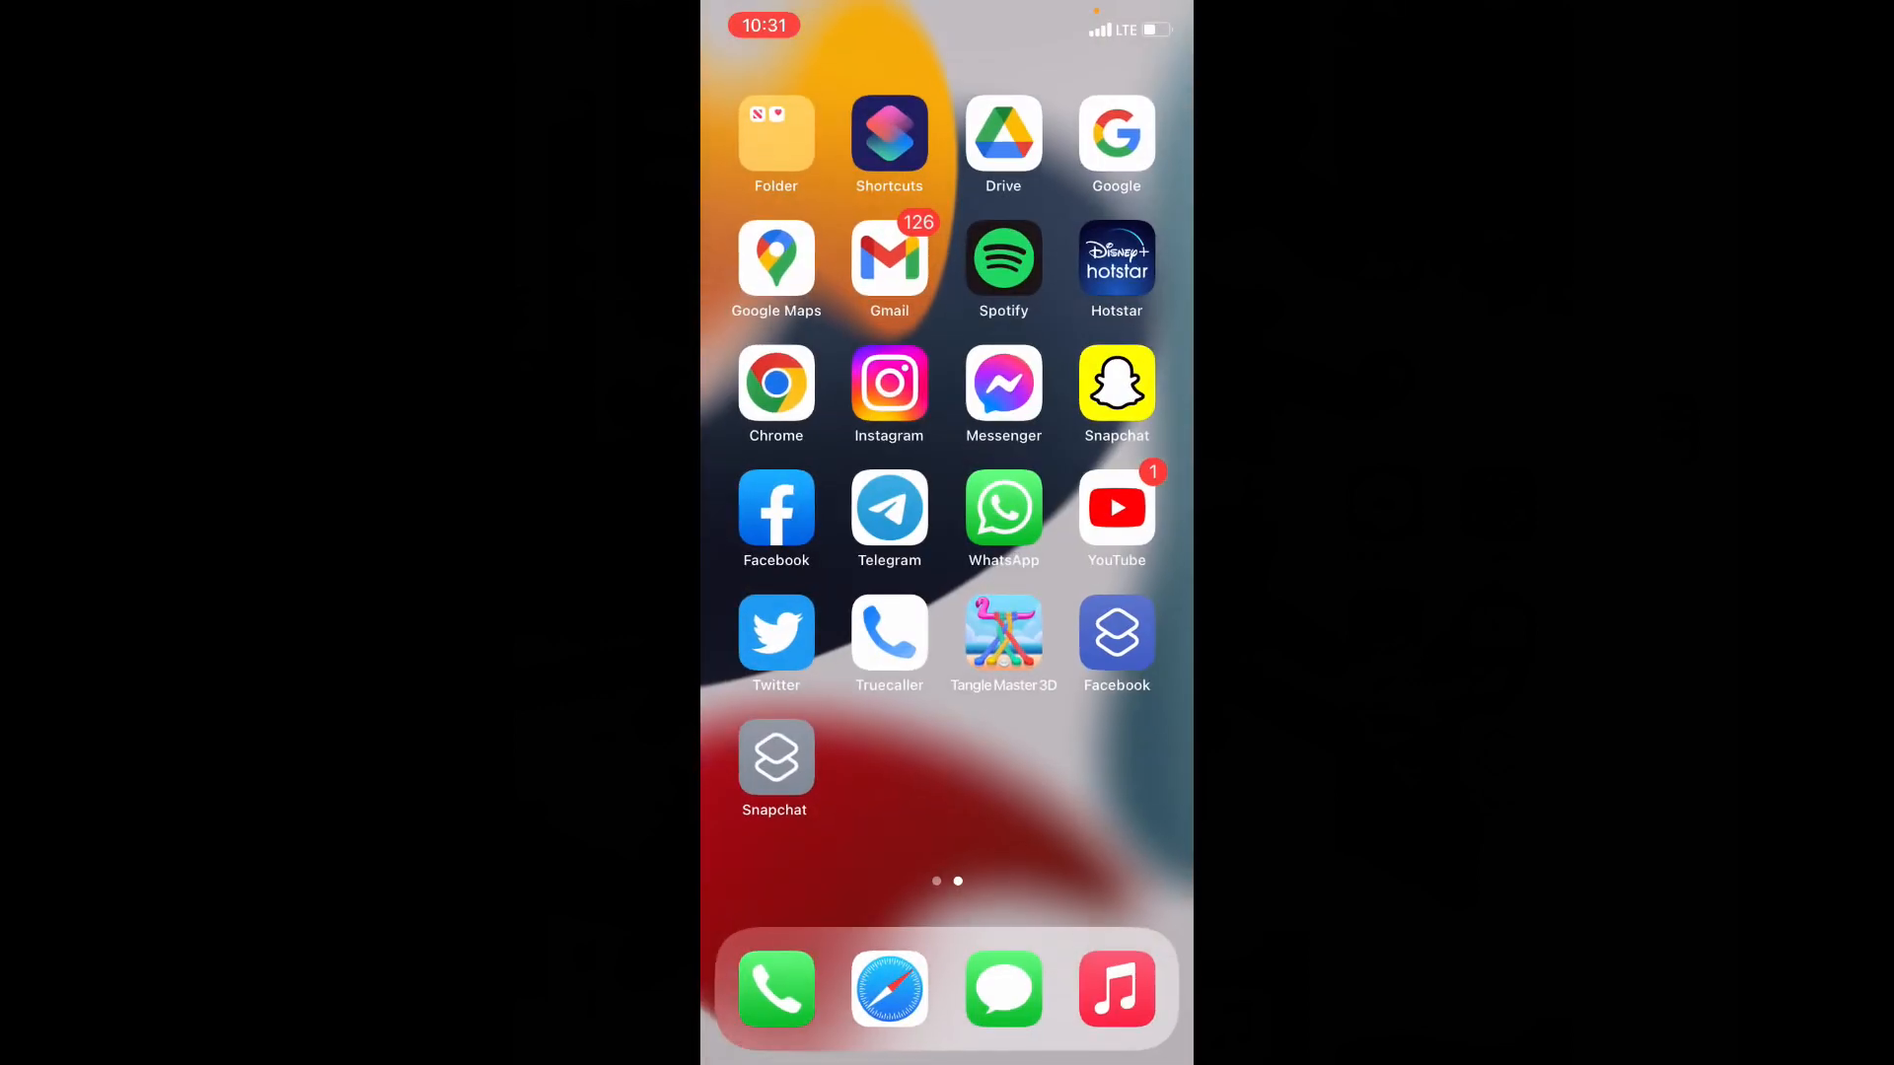
left_click(1115, 384)
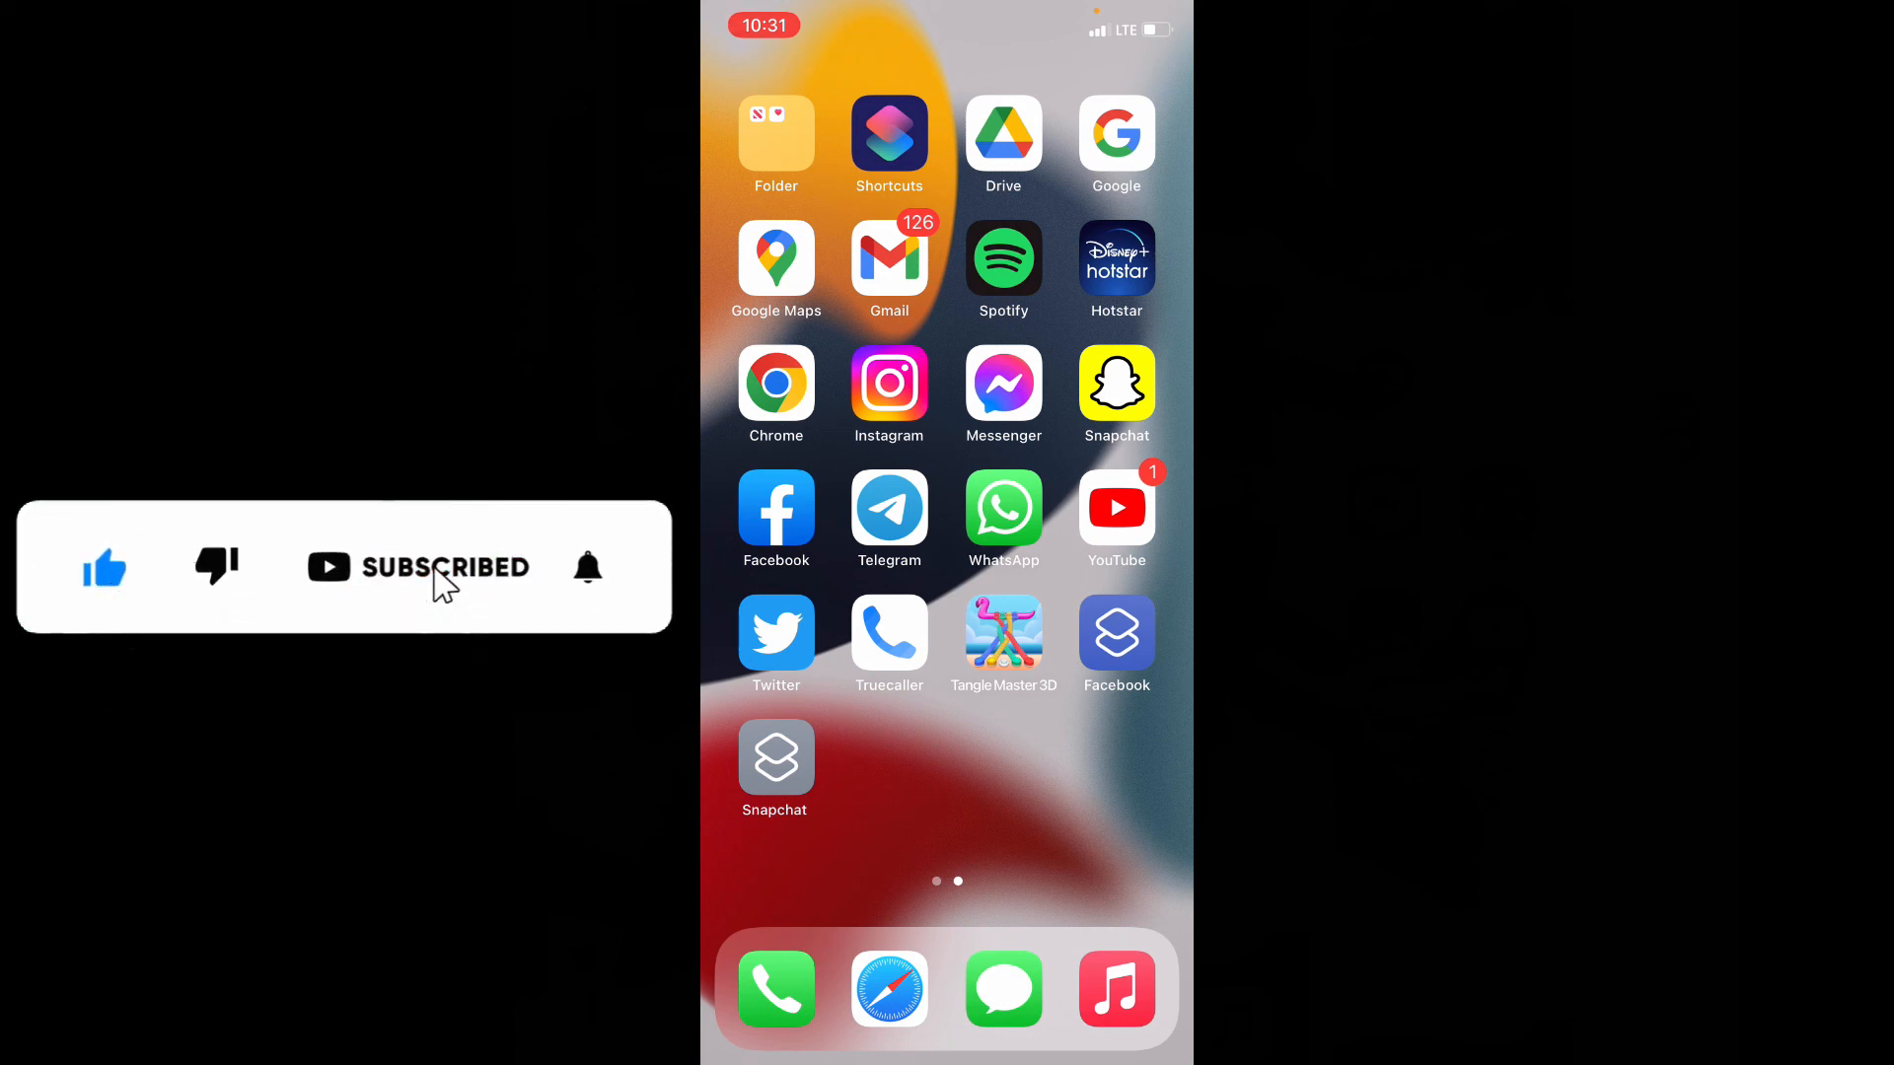
left_click(588, 568)
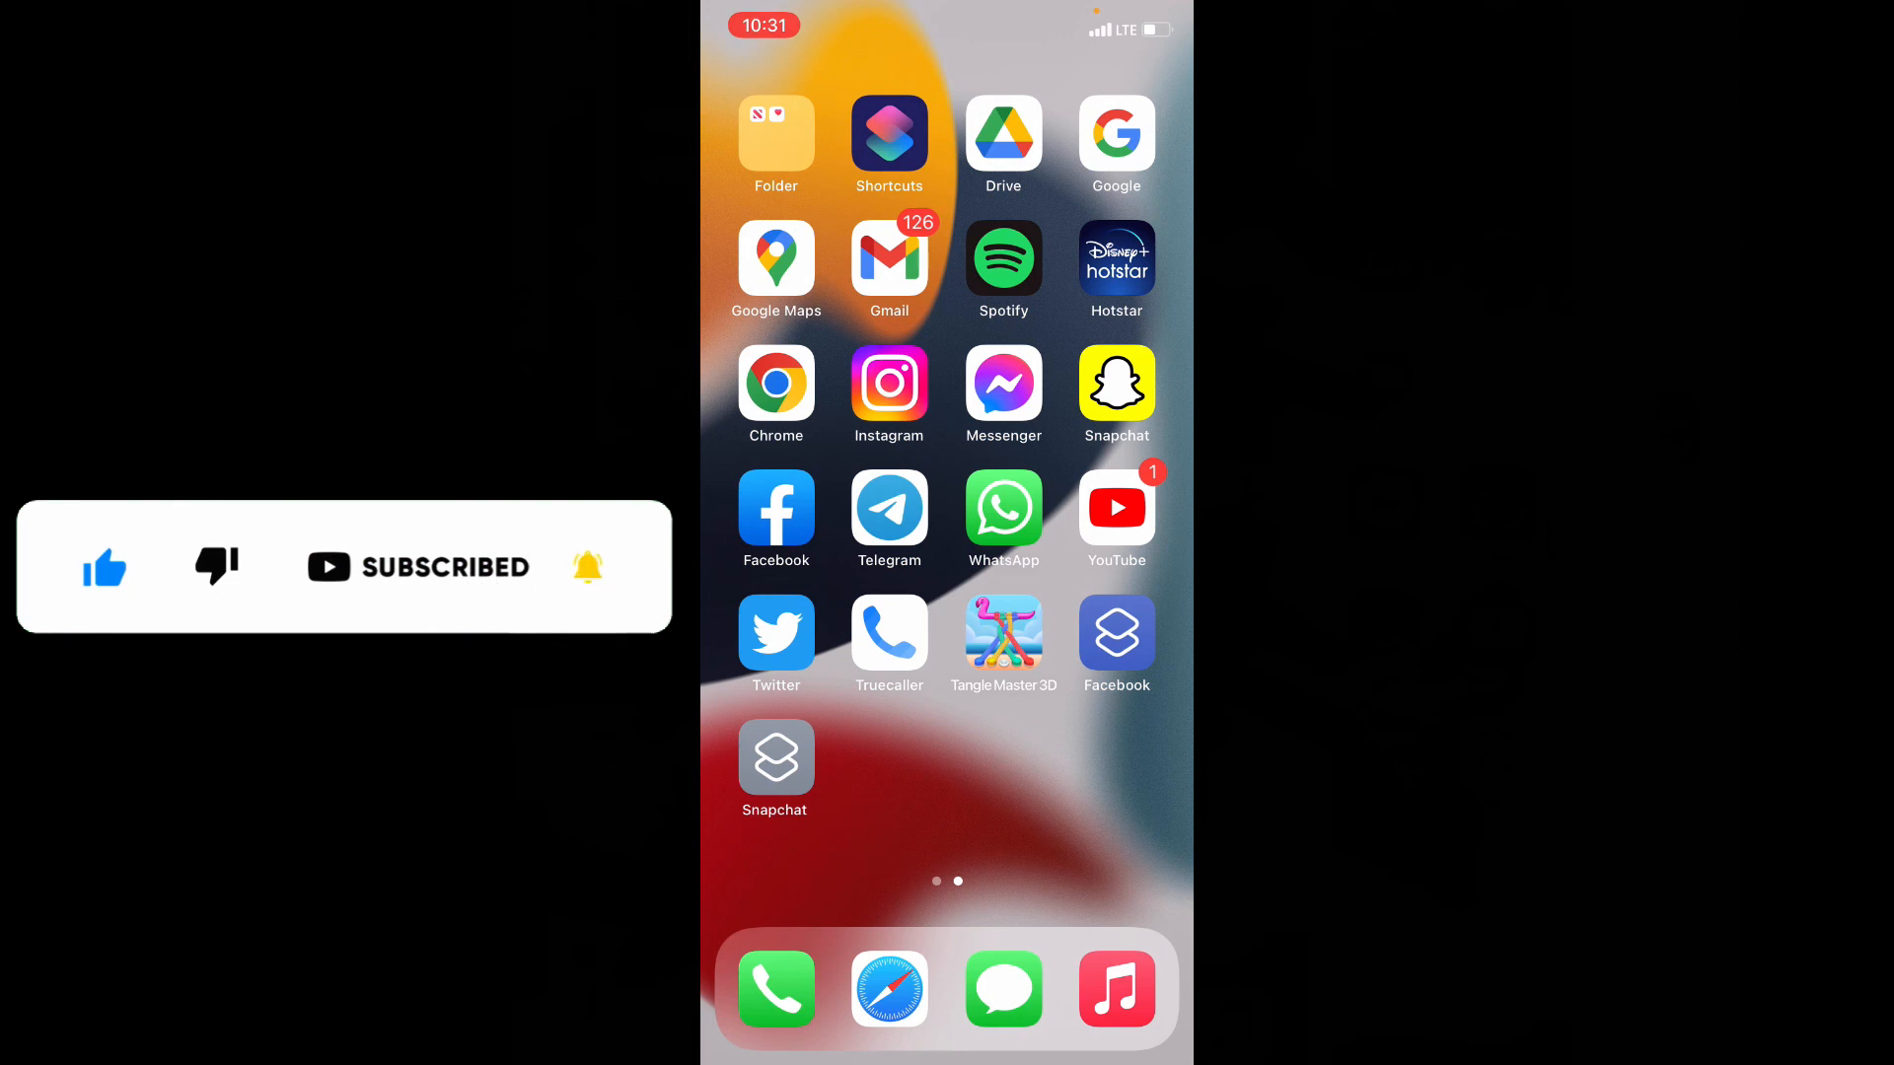